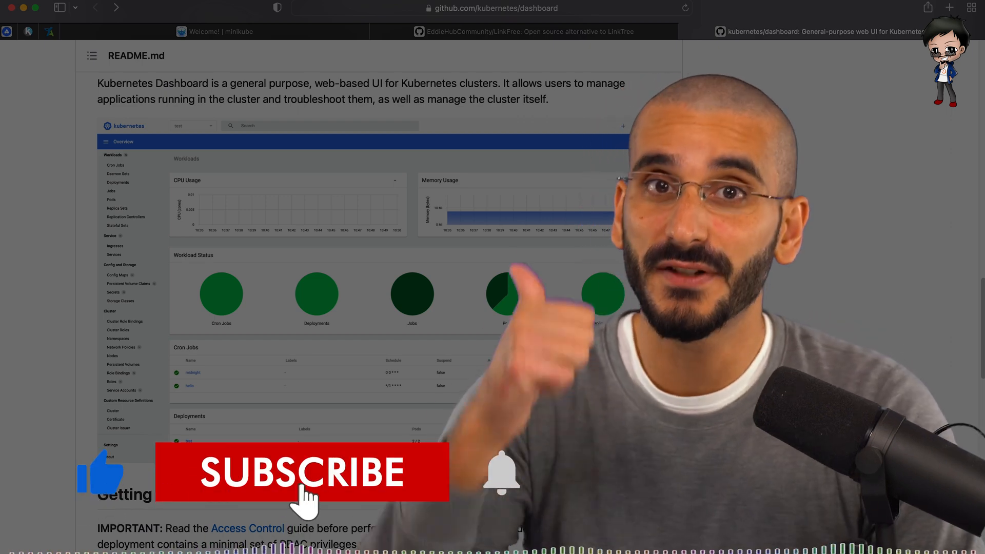
Switch from the Kubernetes Dashboard README to the EddieHubCommunity/LinkFree repository Code page.
left_click(301, 471)
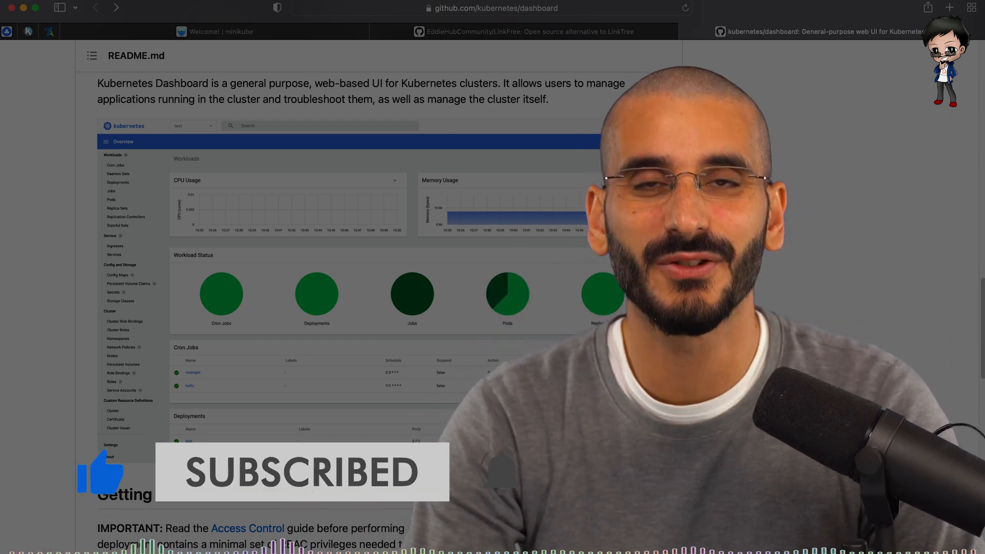
left_click(528, 32)
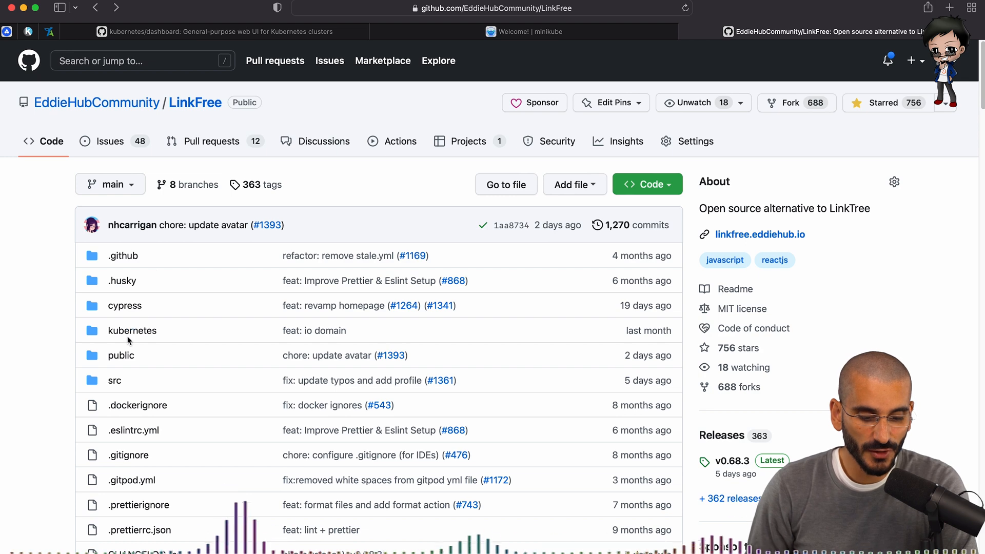
Browse the kubernetes folder's service.yaml and ingress.yaml, viewing both ingress host rules.
left_click(132, 330)
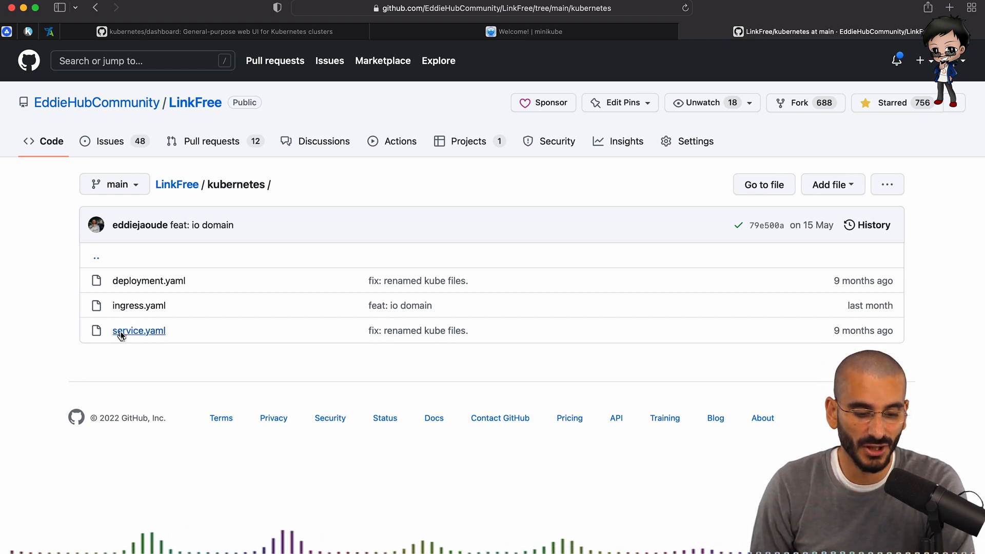
left_click(138, 330)
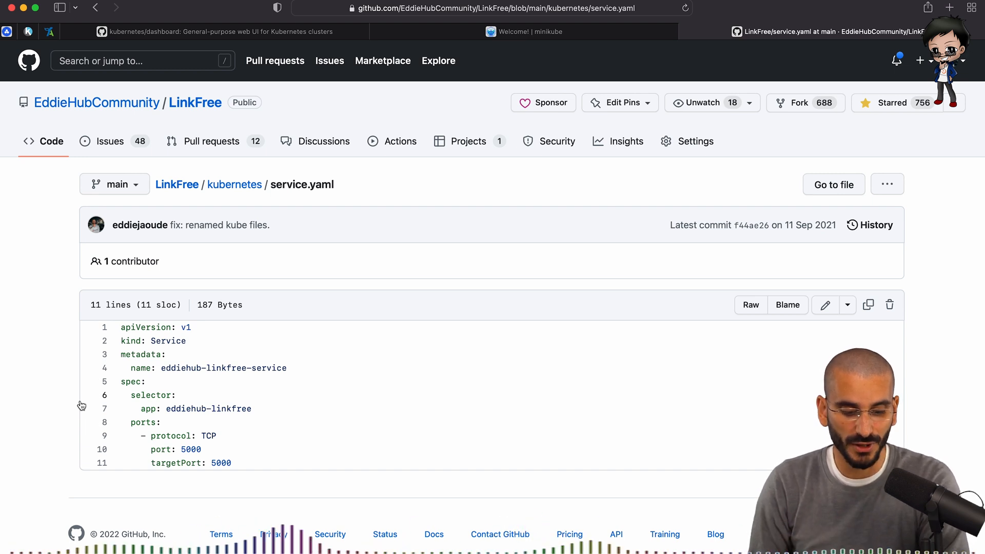
mouse_move(82, 425)
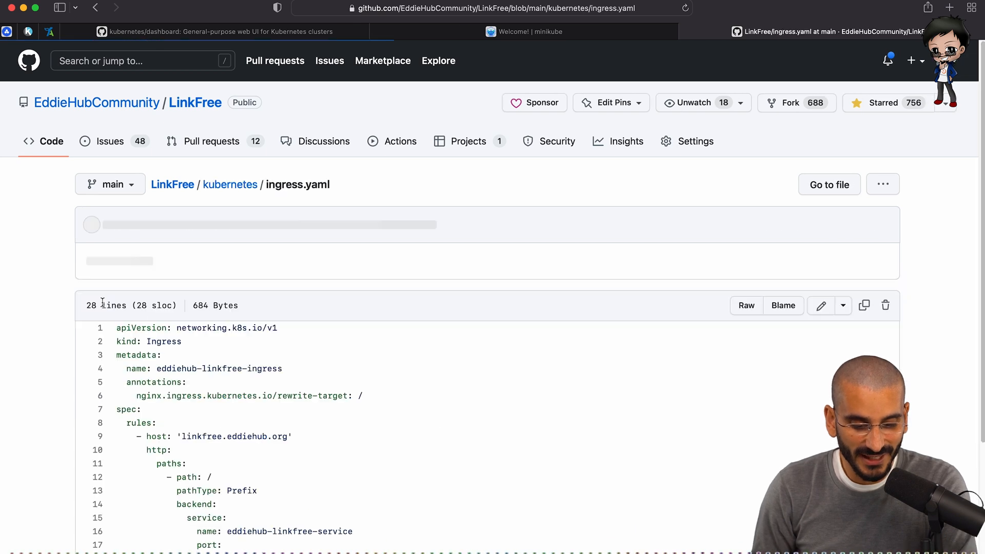
scroll("down", 3)
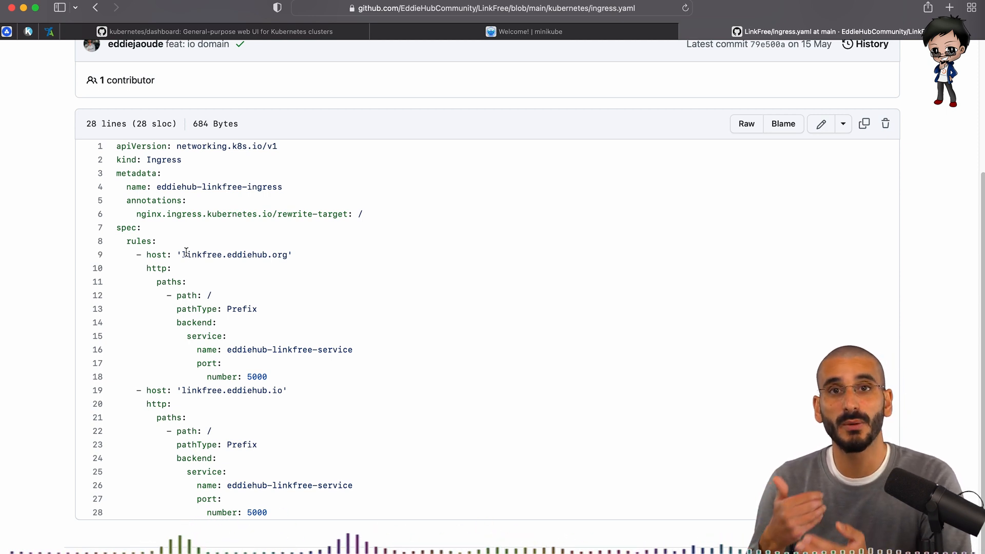
mouse_move(265, 401)
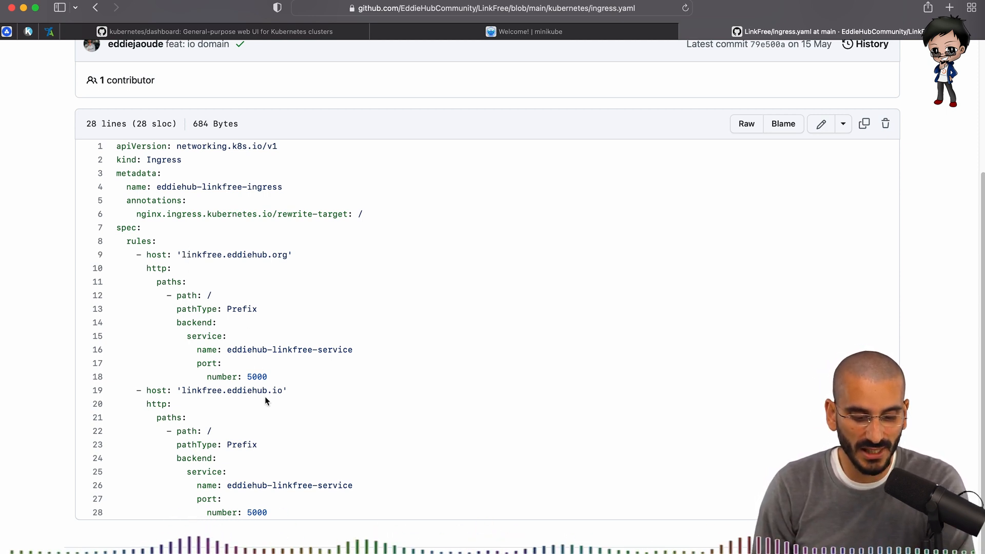
mouse_move(245, 367)
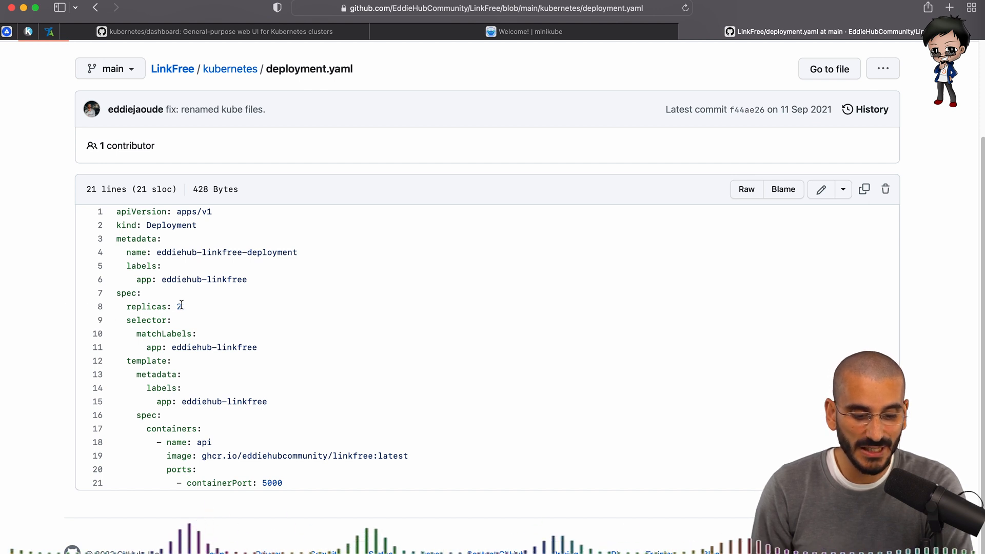
Review replicas and image in deployment.yaml, go back to the kubernetes folder, then bring up the terminal.
double_click(169, 306)
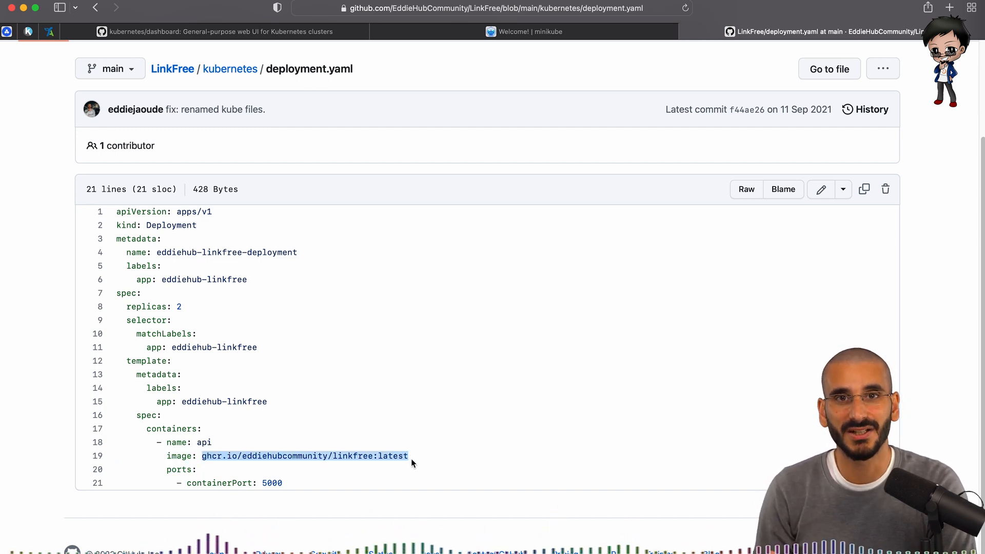
mouse_move(278, 349)
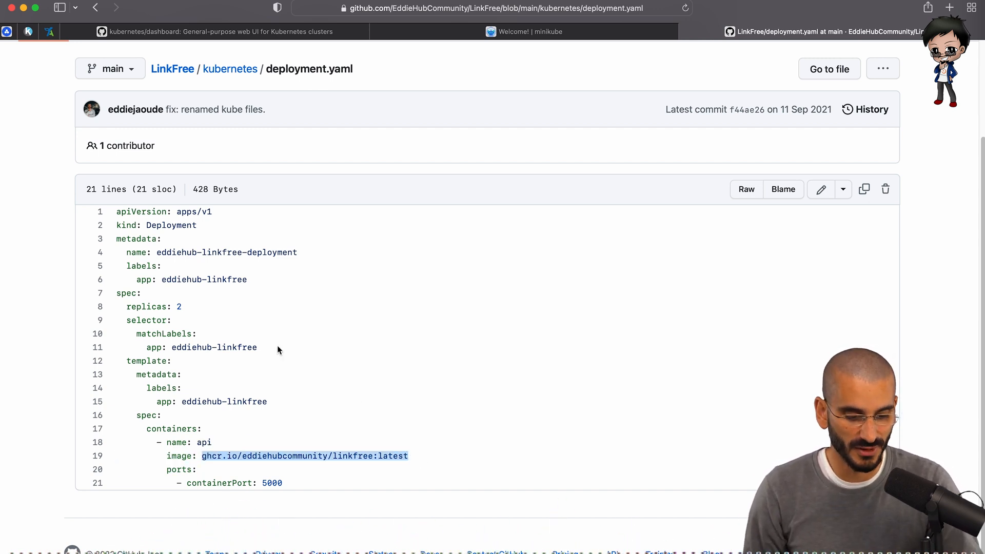
left_click(230, 69)
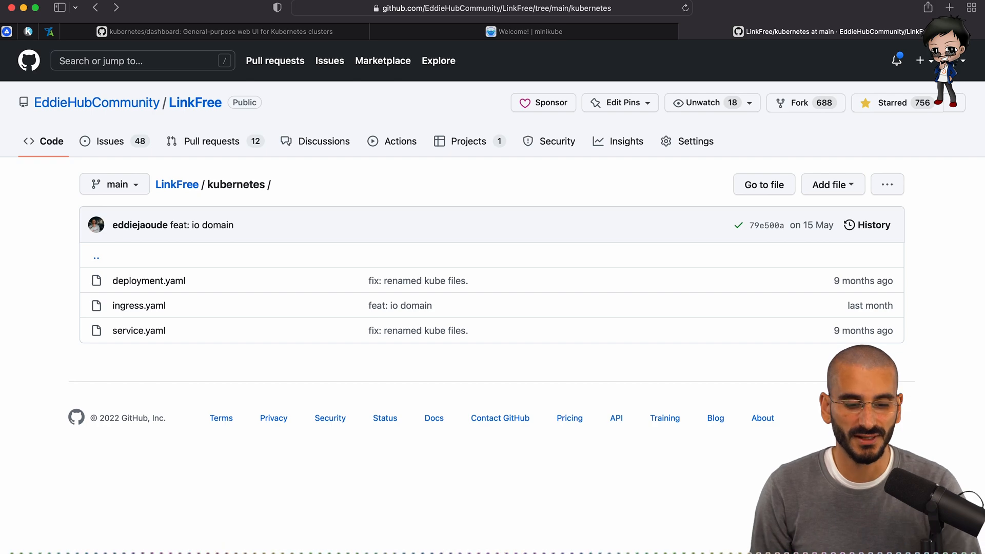
left_click(524, 32)
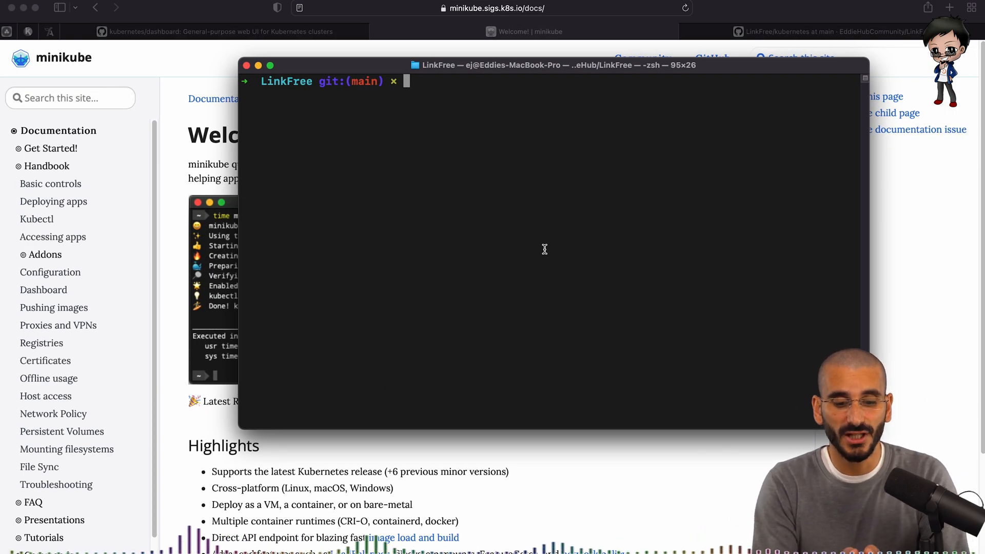
List the LinkFree directory with ll and run minikube start to restart the cluster.
type("ll")
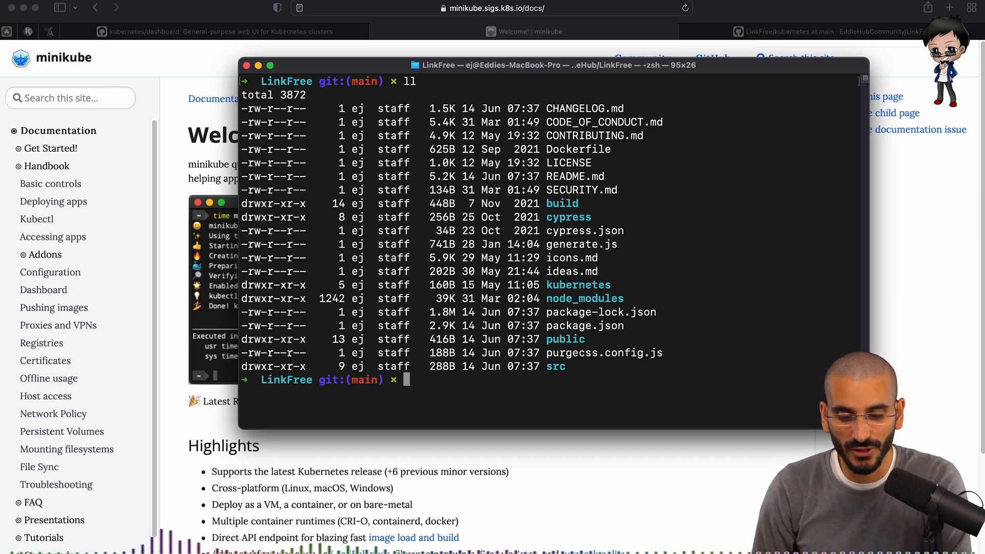
mouse_move(562, 284)
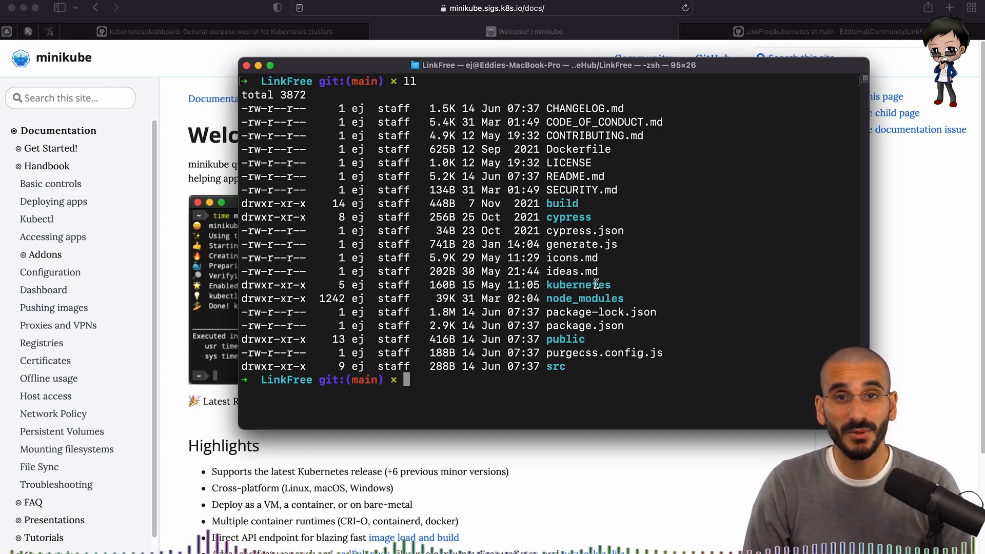
type("mini")
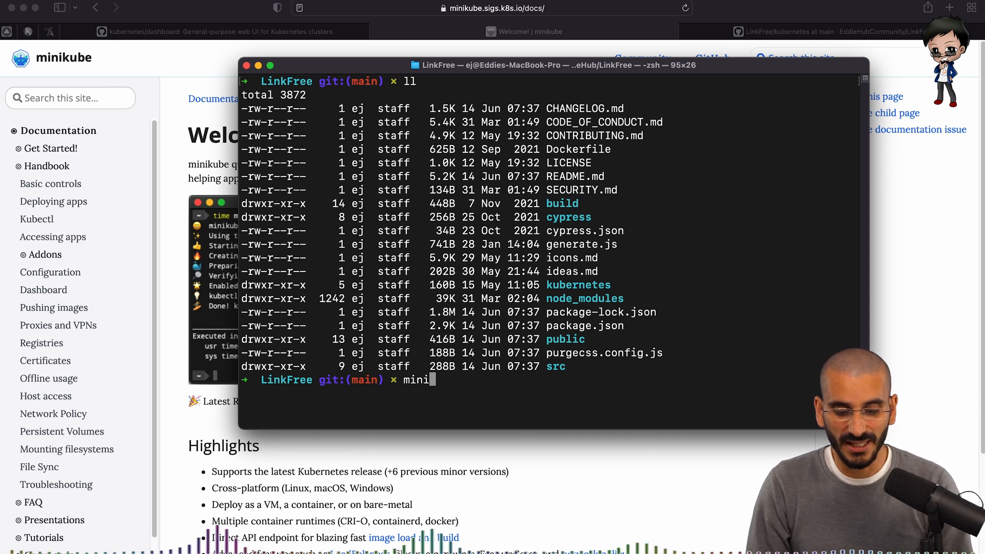
type("kube start")
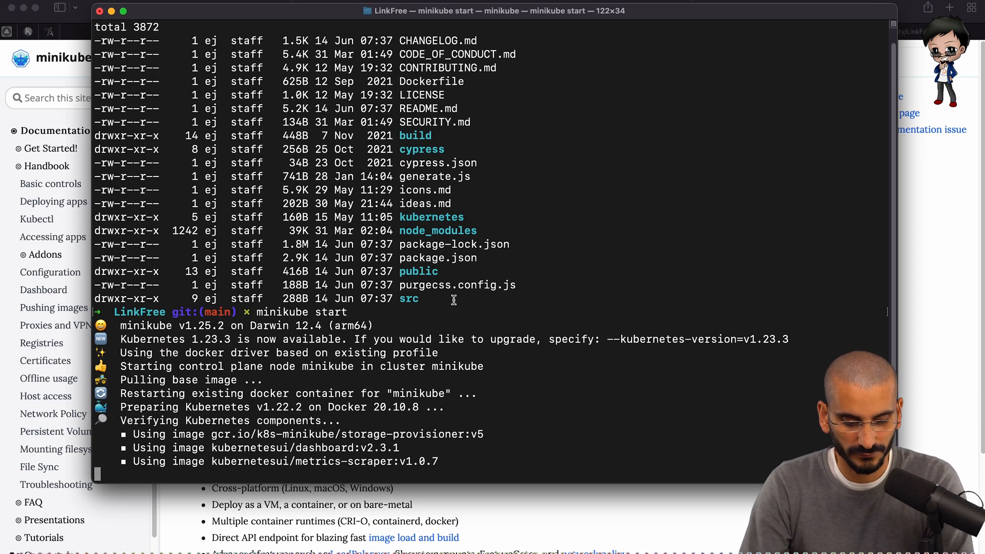
Run minikube dashboard and view the empty default-namespace Workloads page.
type("minikube das")
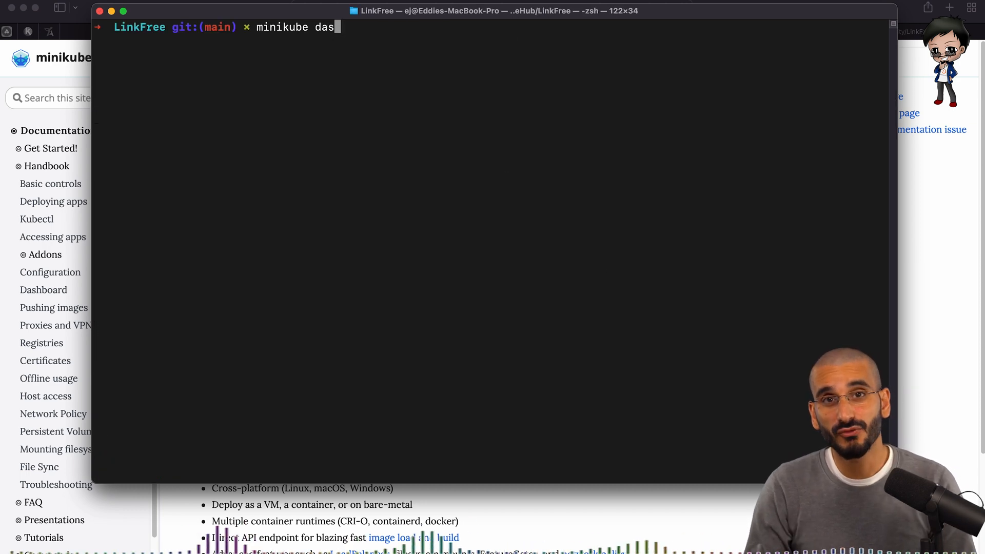
type("hboar")
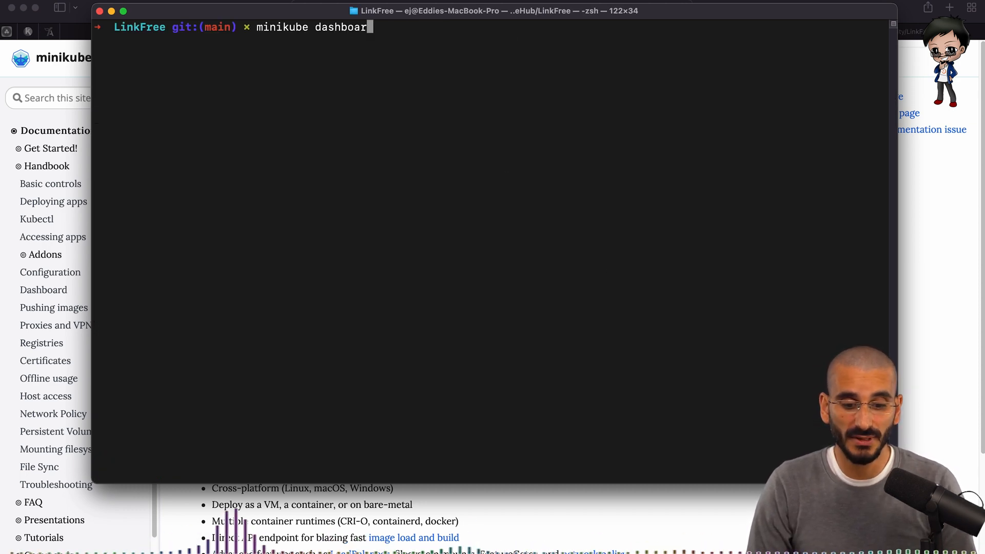
key("Return")
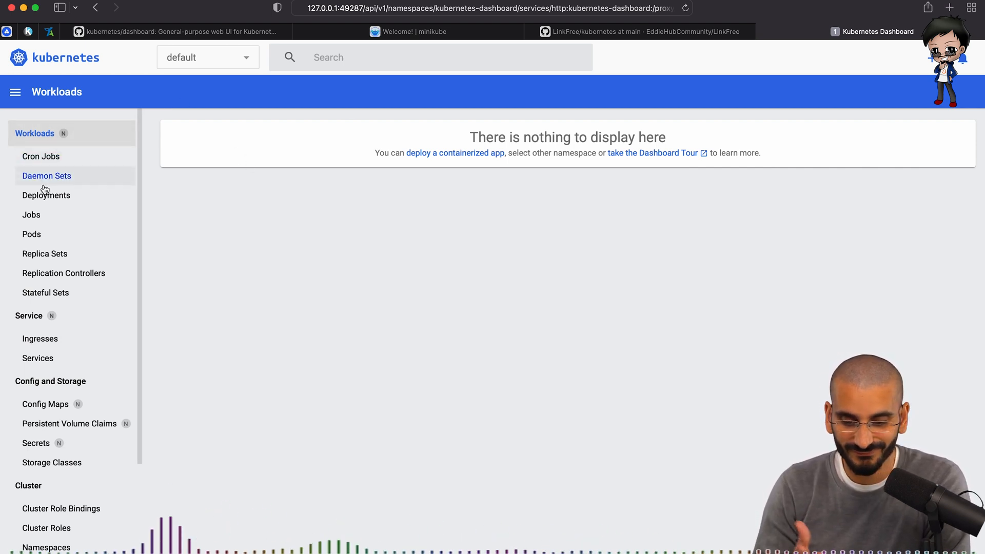
left_click(47, 195)
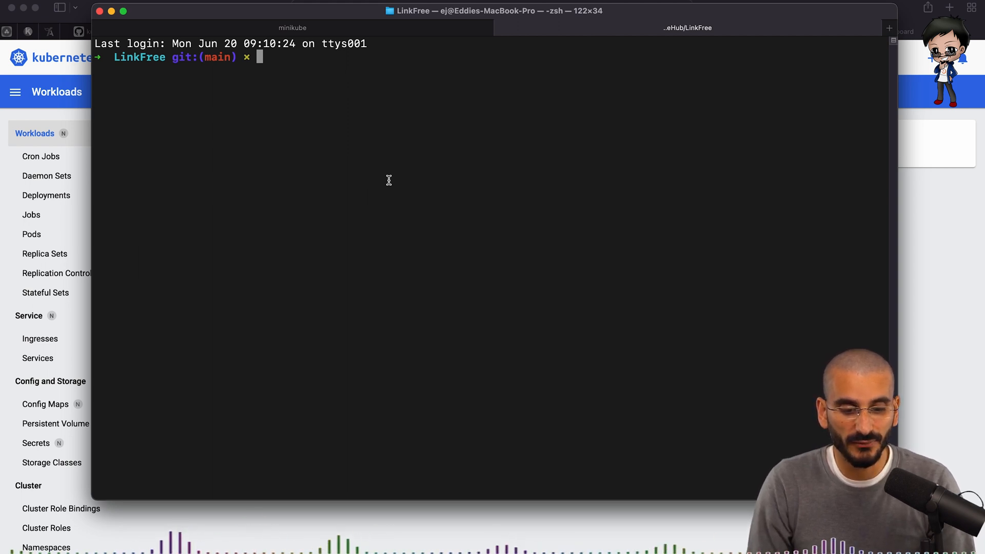
List the cluster's deployments with kubectl get deploy.
type("kubectl")
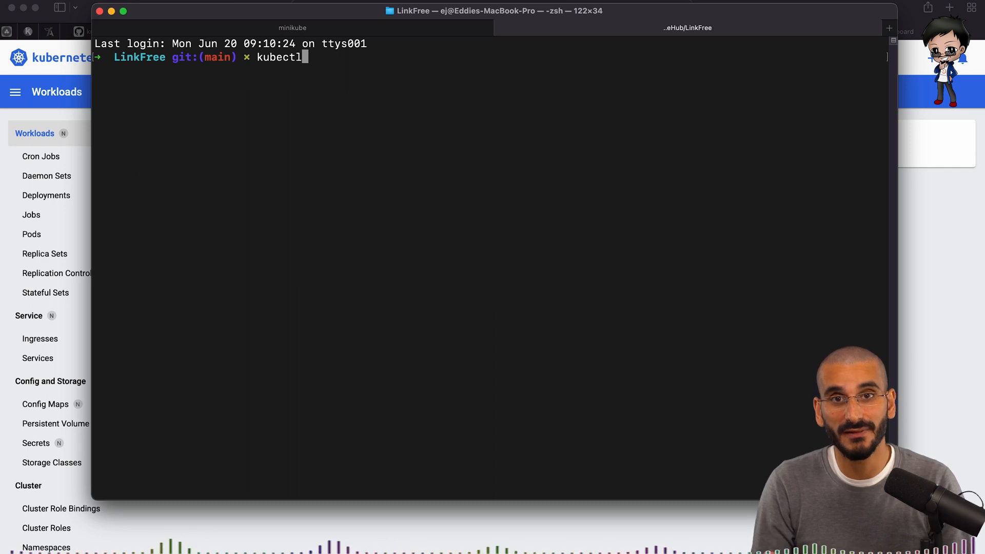
type("get")
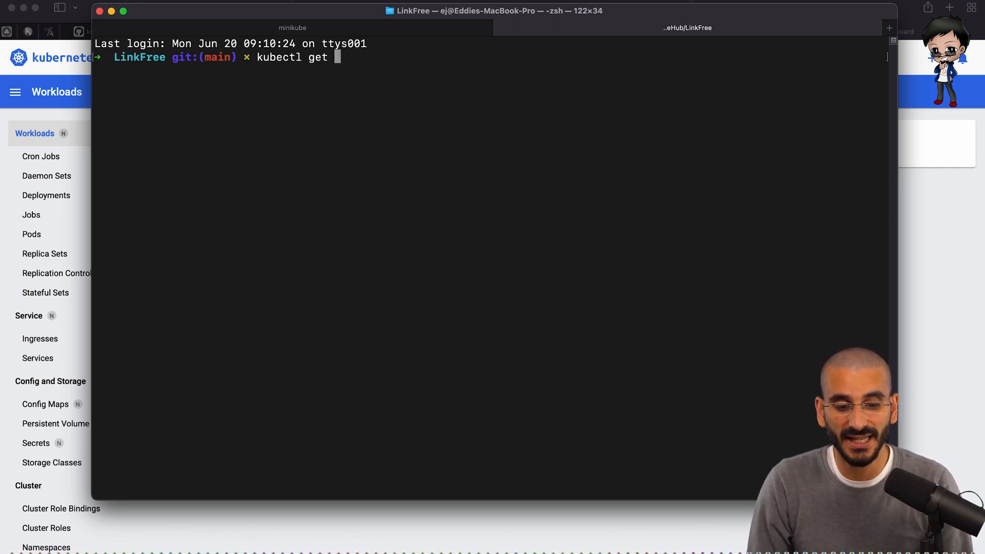
type("deplo")
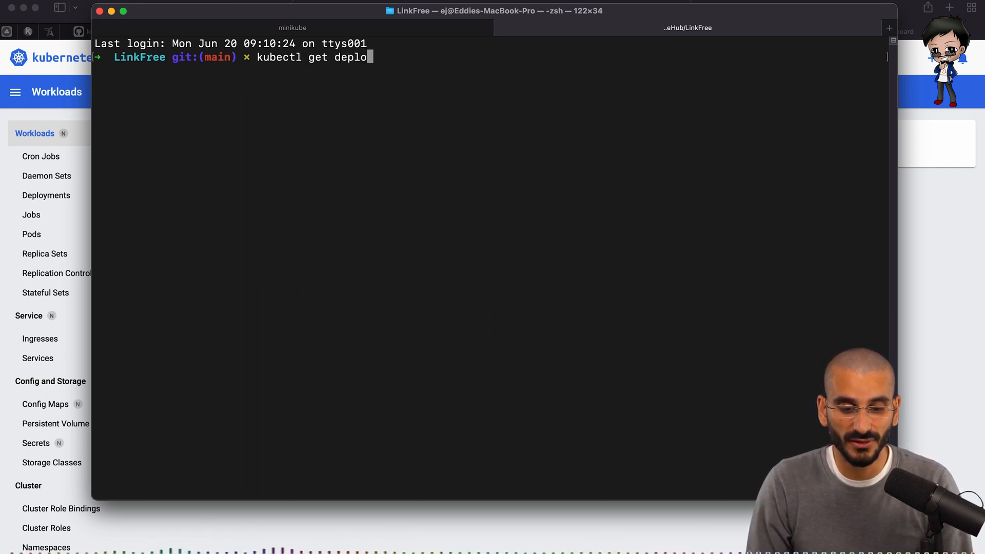
key("Return")
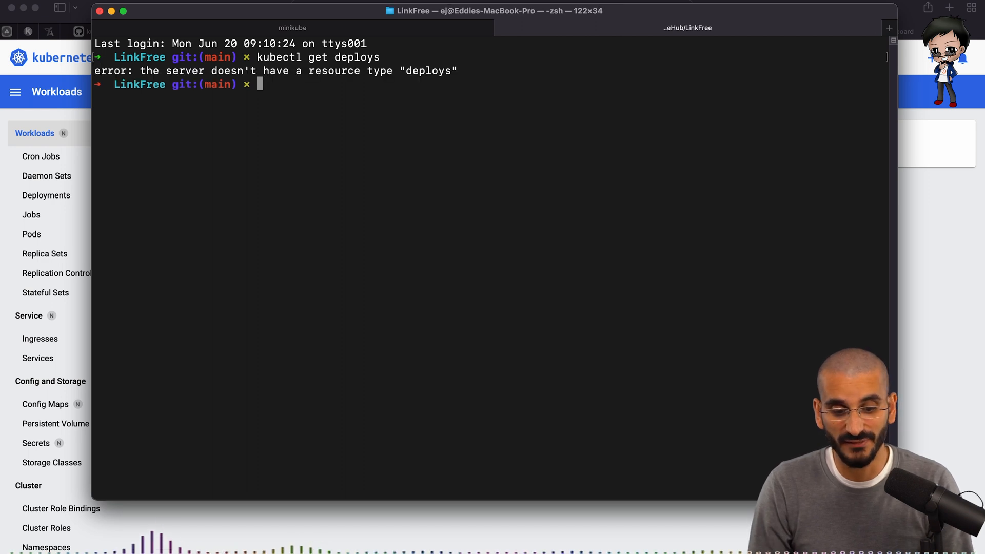
Check pods and services with kubectl get, finding only the default kubernetes service.
type("kubectl get pods")
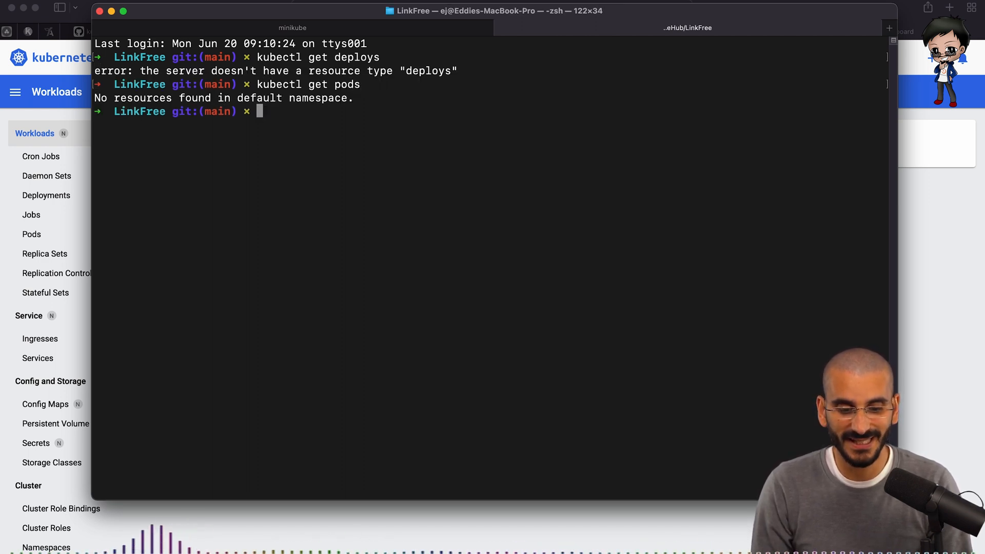
key("Return")
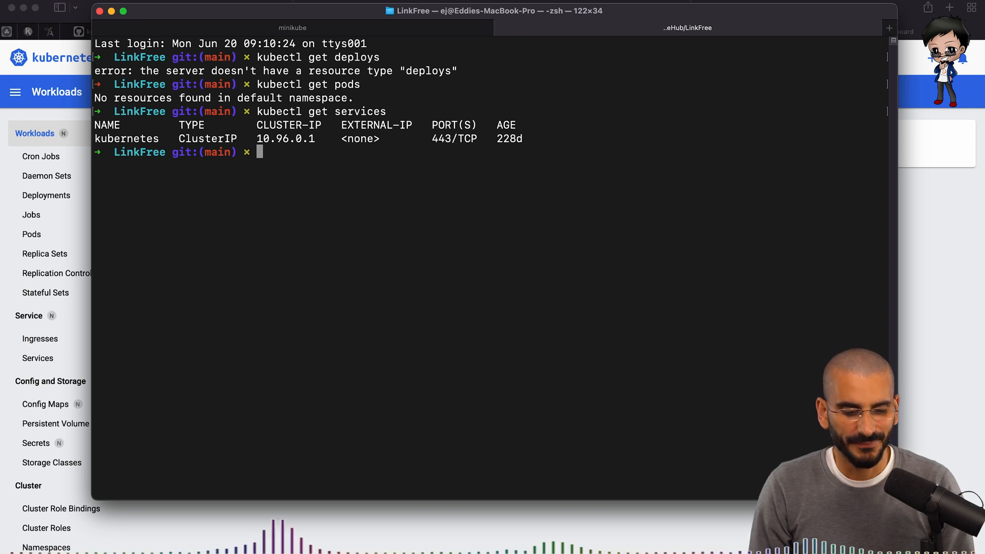
type("kube")
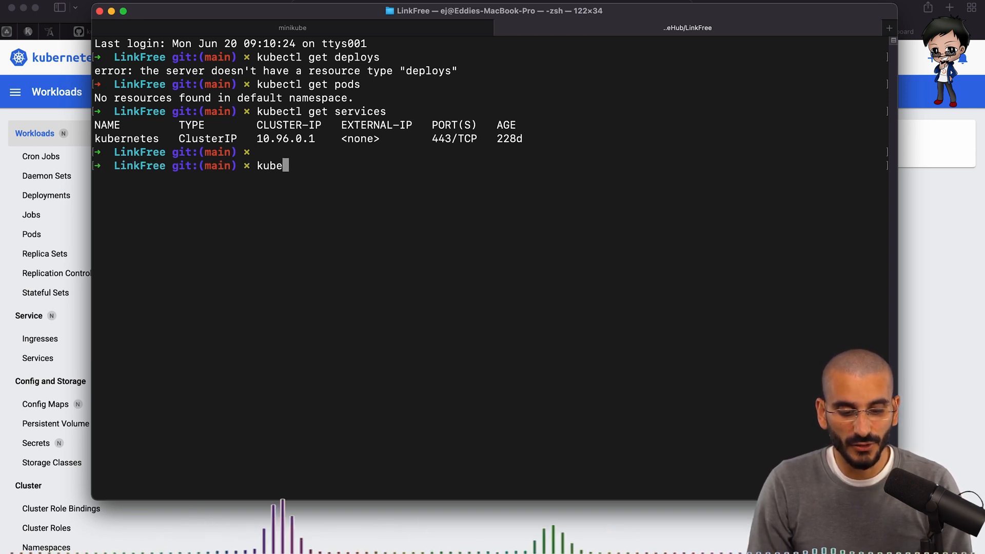
type("tl apply")
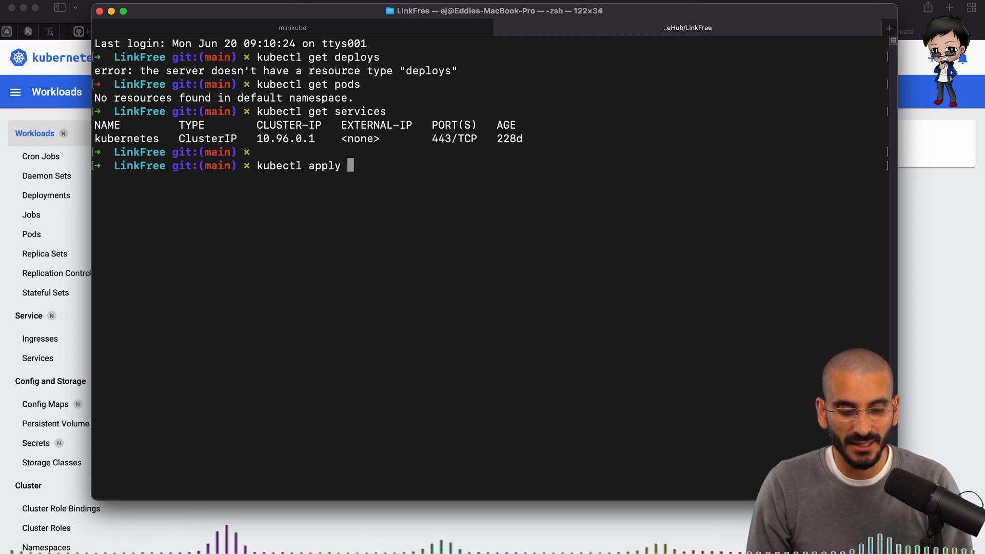
Run kubectl apply -f kubernetes to create the LinkFree deployment, ingress and service.
type("-f kubernetes")
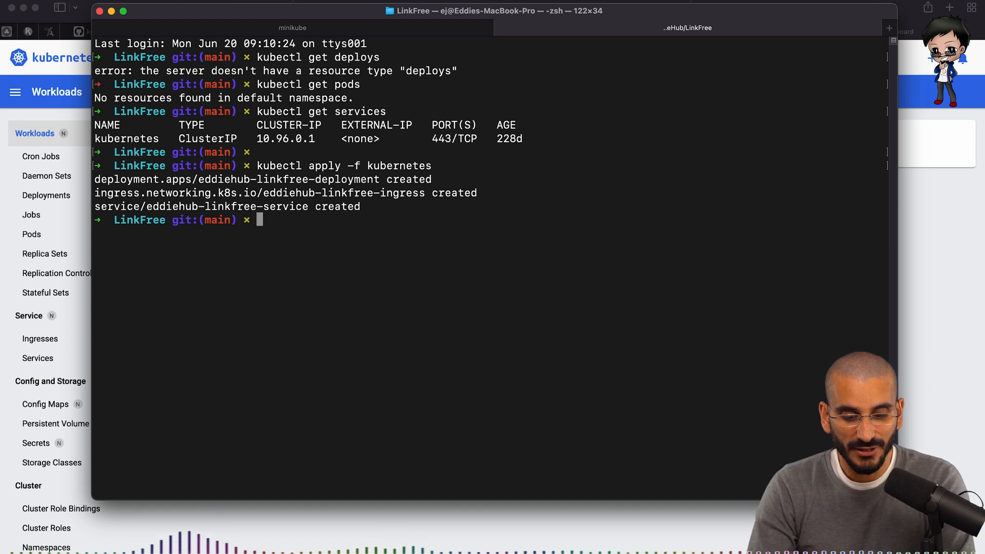
mouse_move(159, 159)
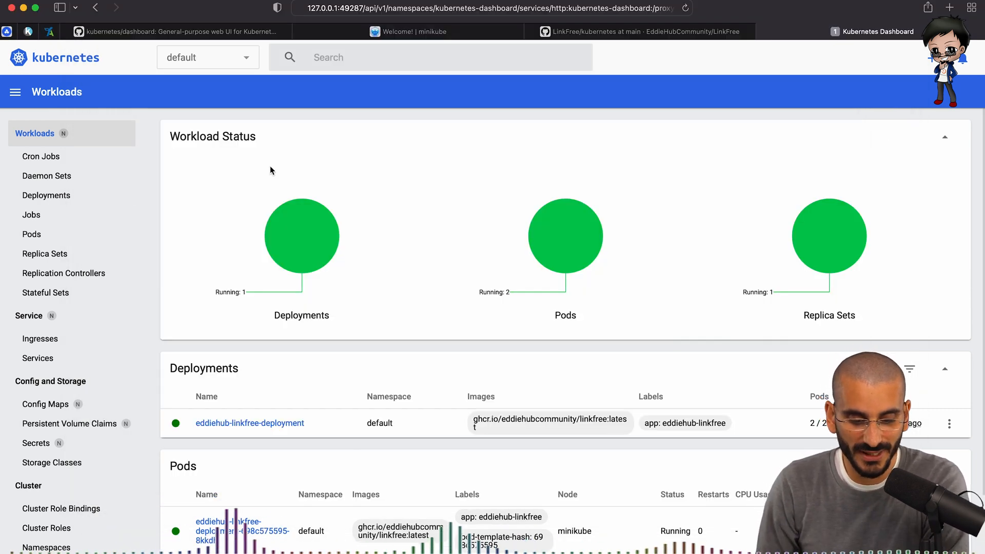
mouse_move(485, 242)
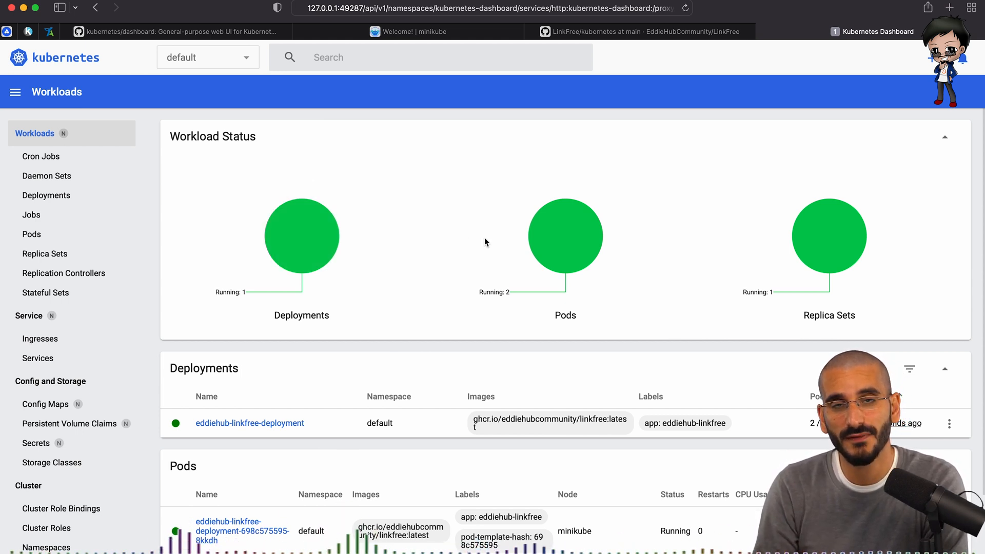
mouse_move(572, 301)
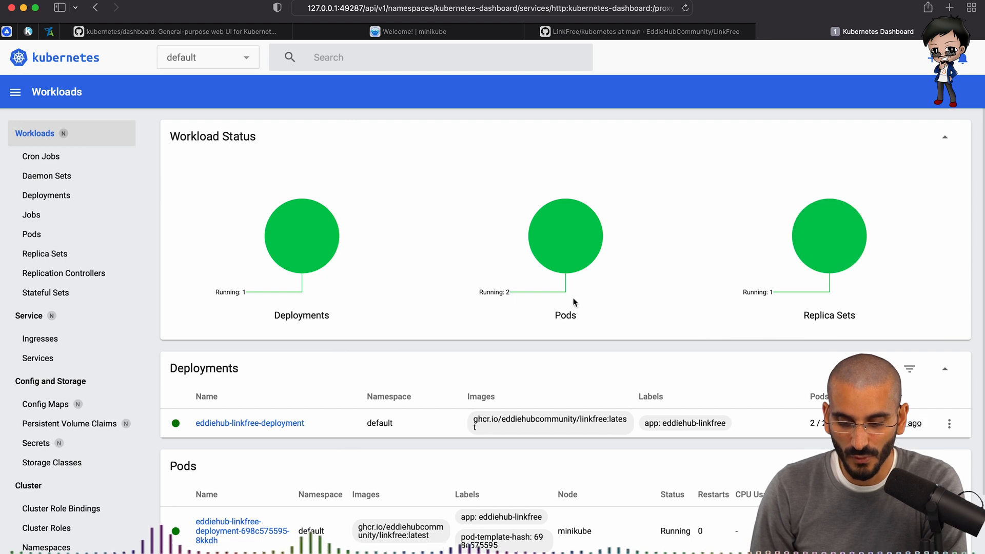
Scroll the Workloads page to see the LinkFree deployment running 2/2 pods.
scroll("down", 3)
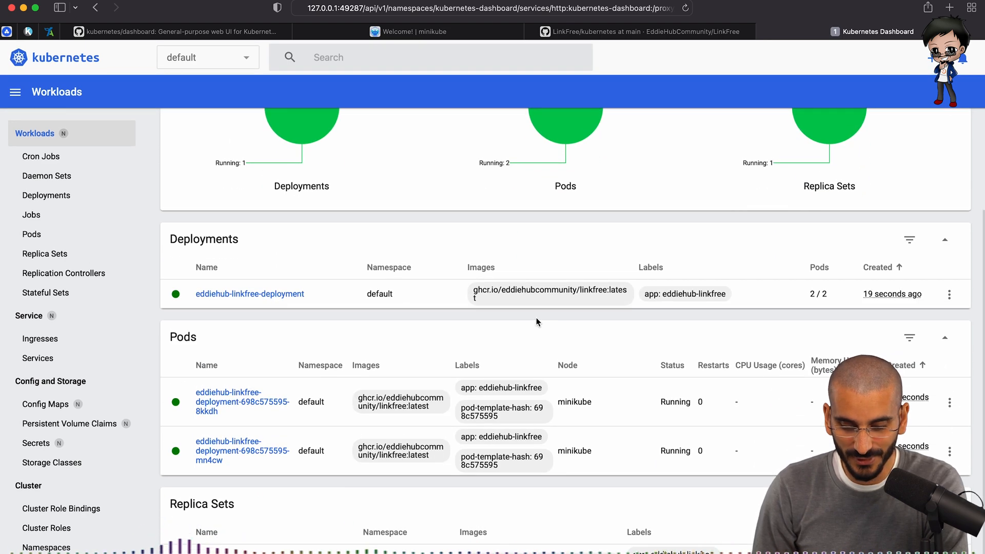
scroll("up", 3)
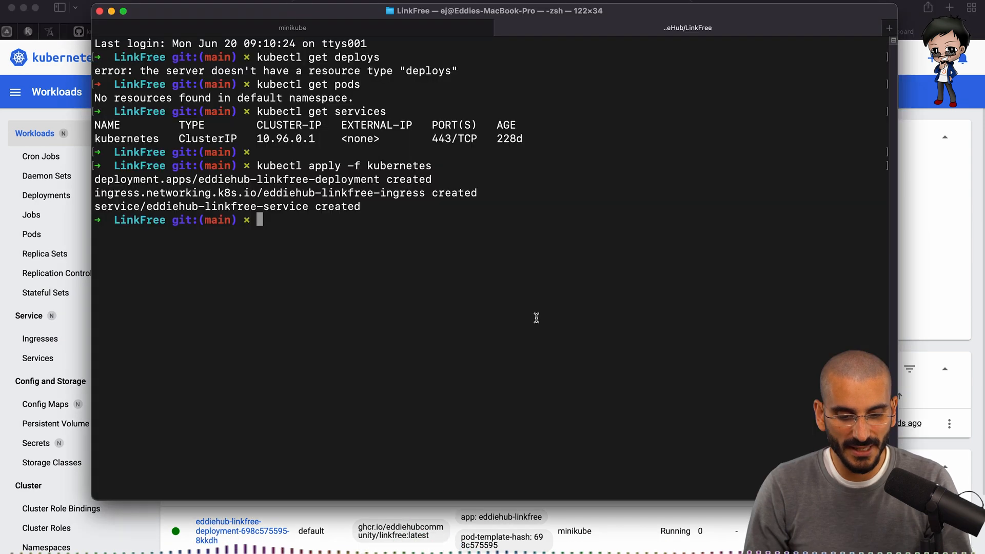
Edit kubernetes/deployment.yaml in vim to change replicas, then reapply the manifests.
type("vim kubernetes/")
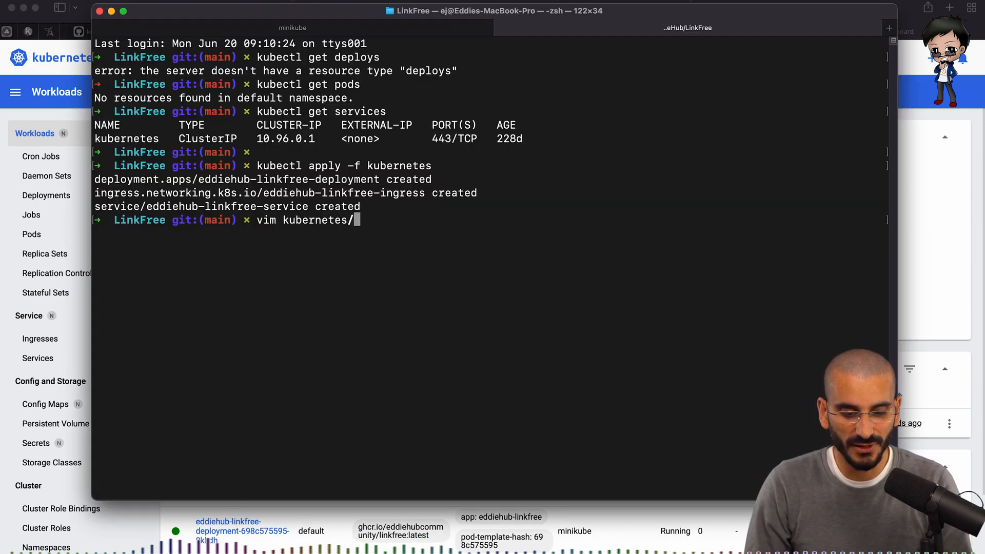
type("deployment.yaml")
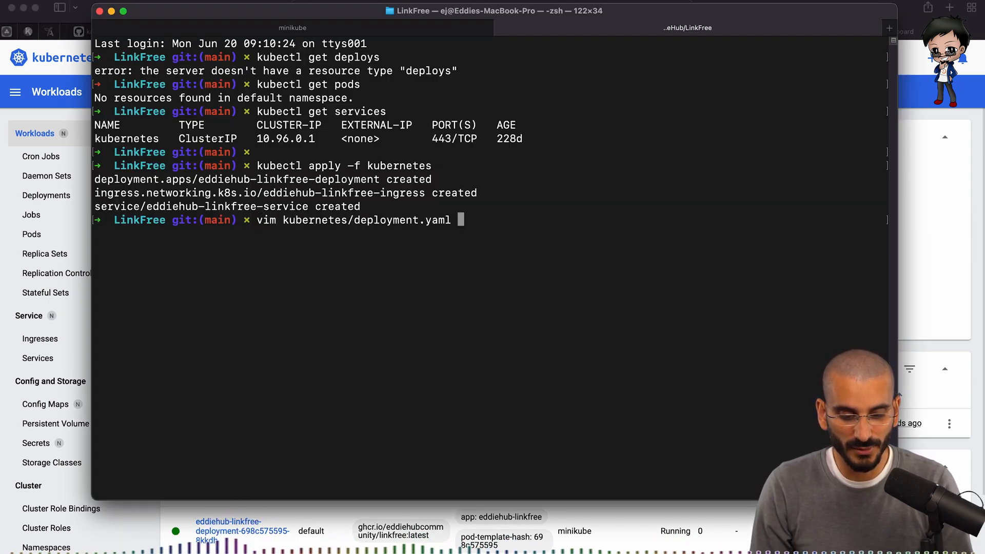
key("Return")
type("kubectl apply -f kubernetes")
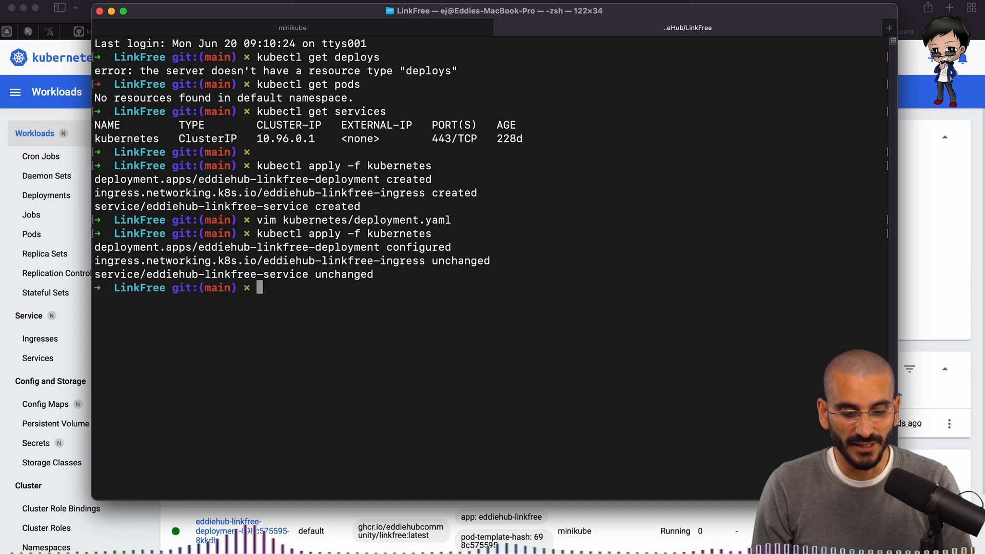
mouse_move(167, 355)
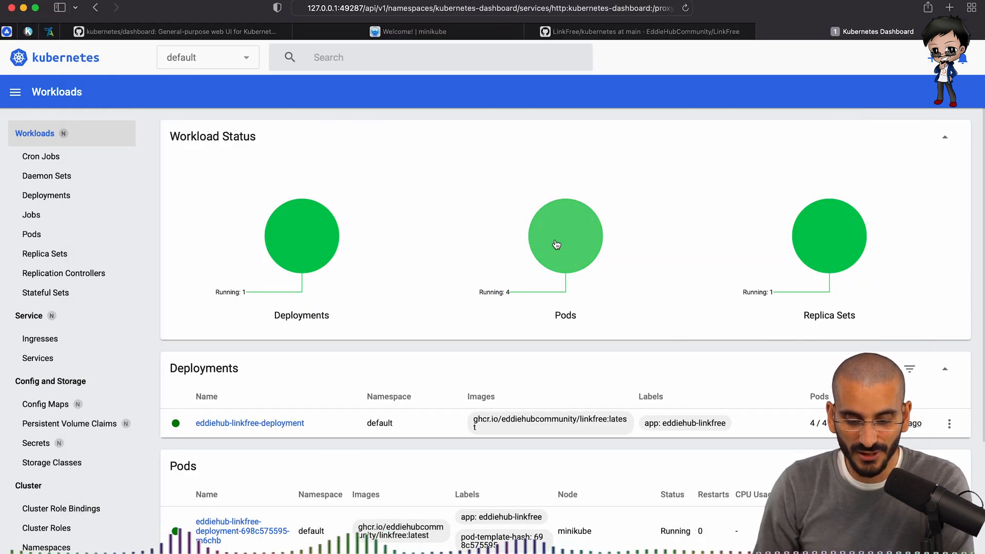
Confirm the deployment at 4/4 pods via Deployments and Pods, and open the newest pod's details.
scroll("down", 3)
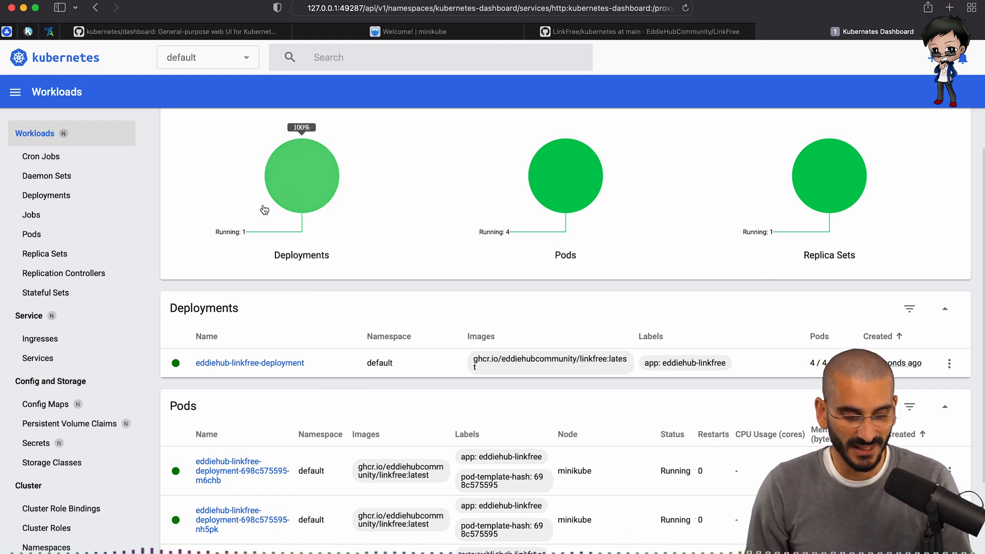
left_click(46, 195)
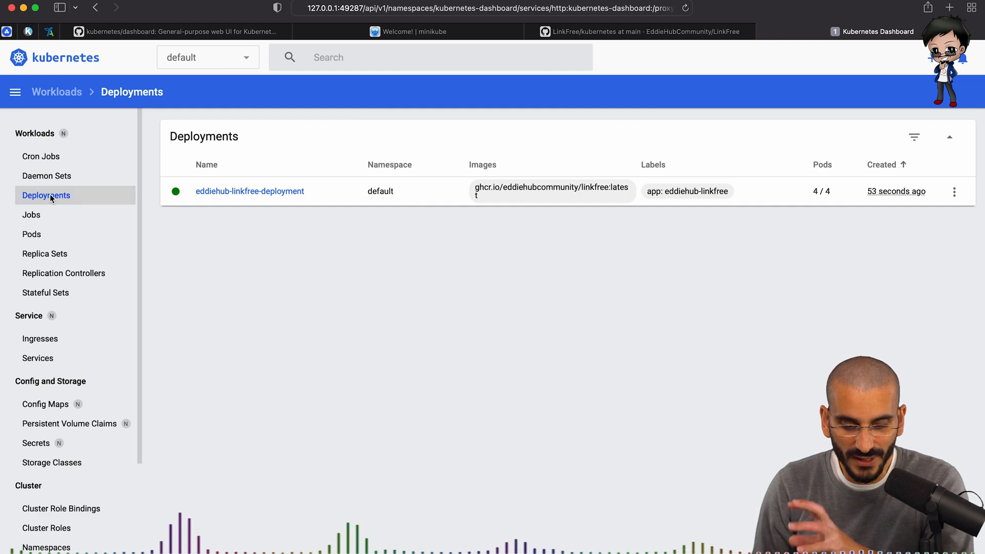
left_click(32, 234)
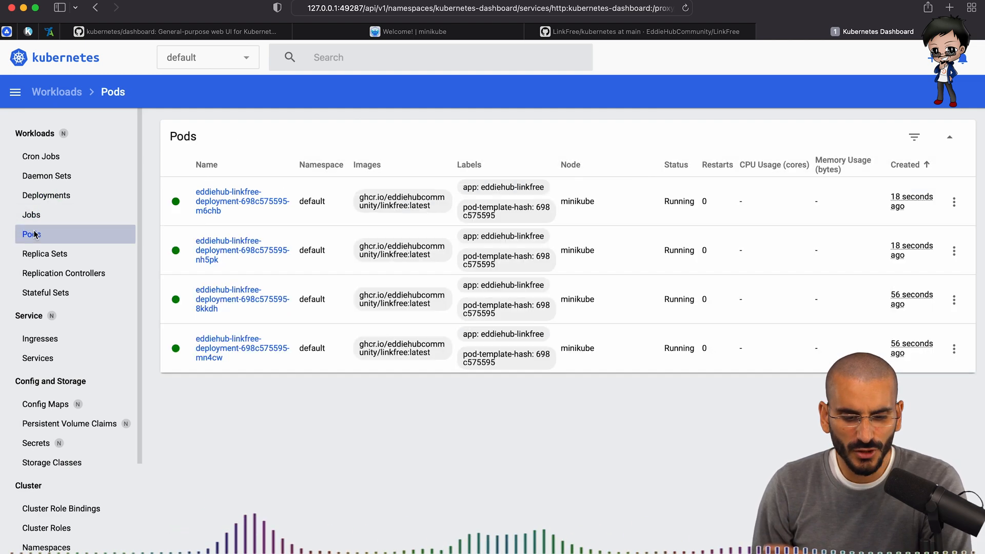
left_click(242, 201)
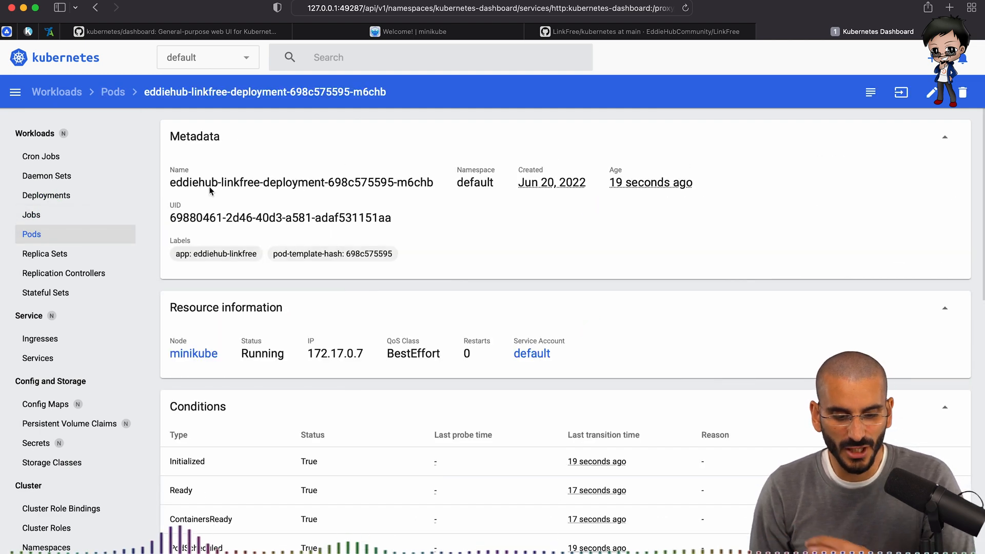
Scroll through the new pod's details and return to the Workloads overview.
scroll("down", 3)
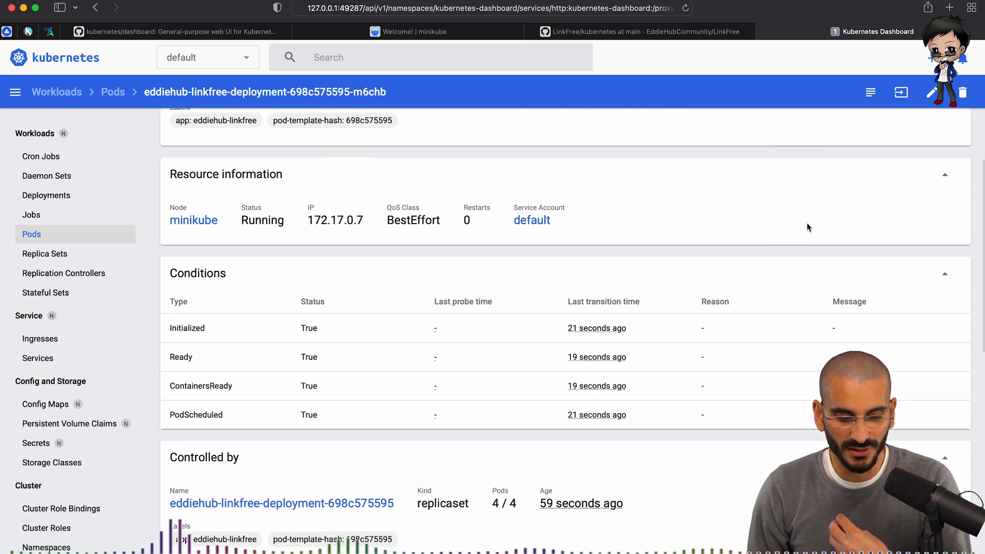
scroll("down", 3)
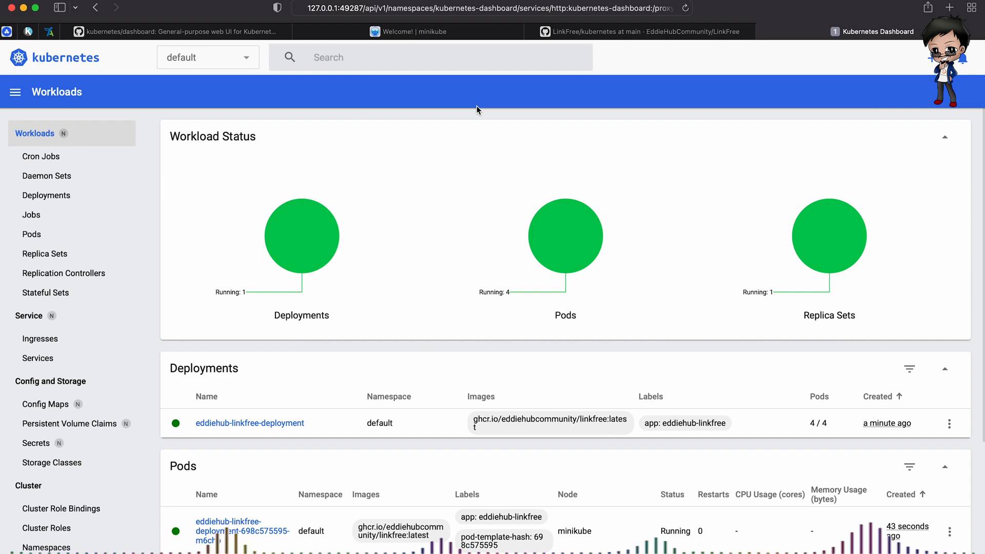
left_click(178, 287)
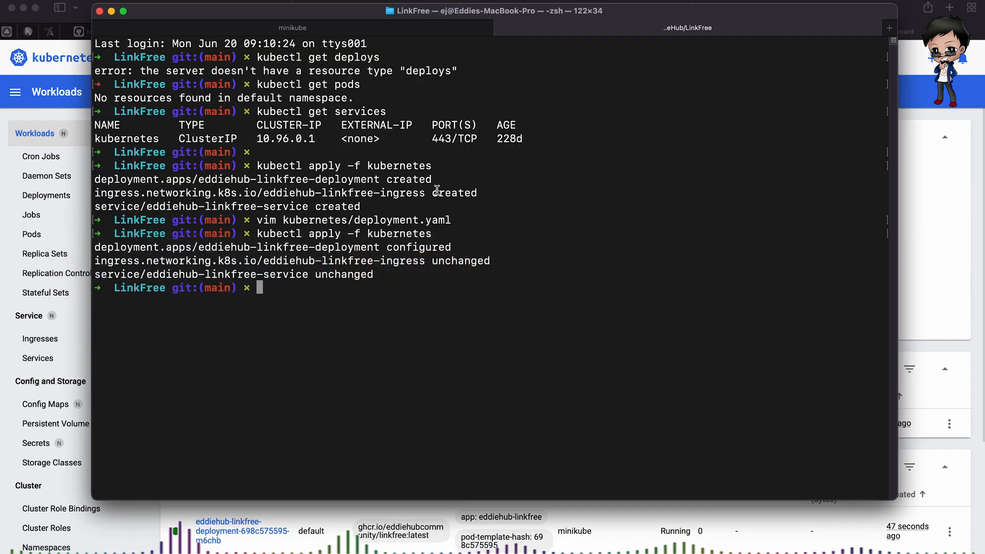
Run 'kubectl port-forward service/eddiehub-linkfree-service 7000:5000', checking the service name in the dashboard.
type("kubectl")
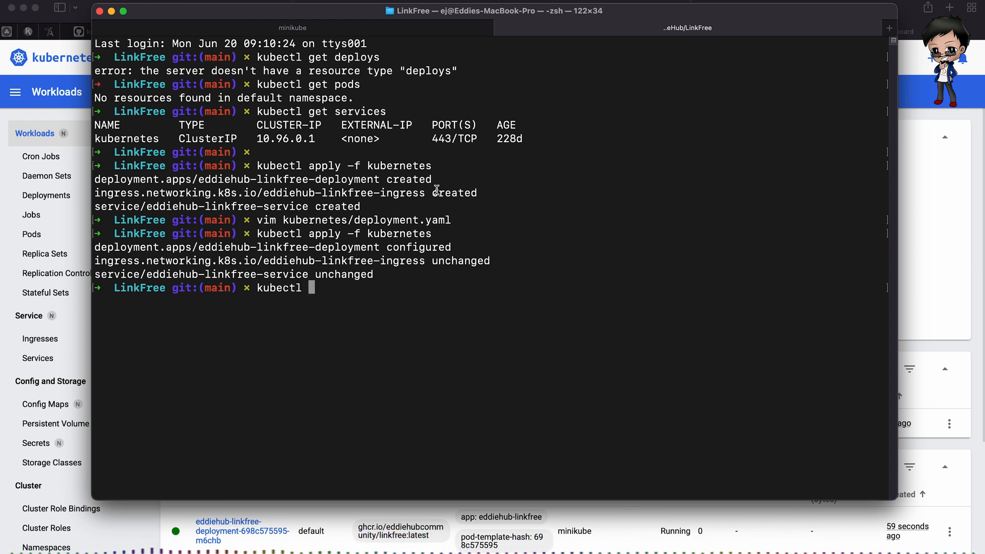
type("port-forwa")
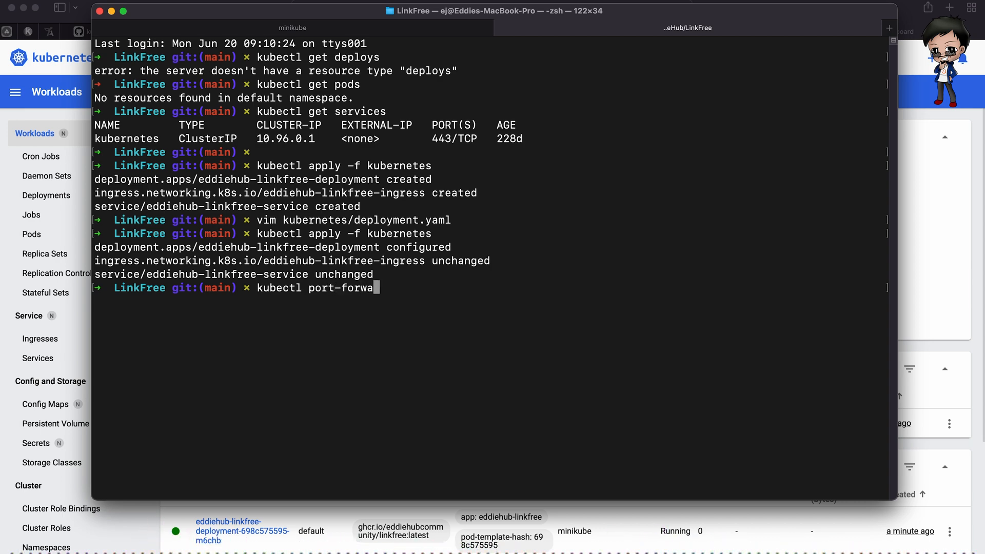
type("rd service/")
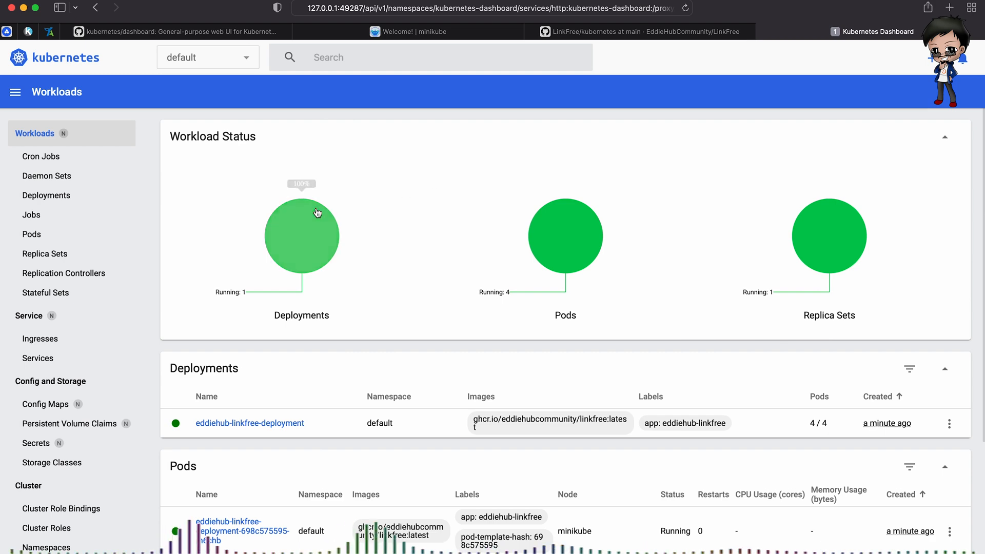
mouse_move(40, 338)
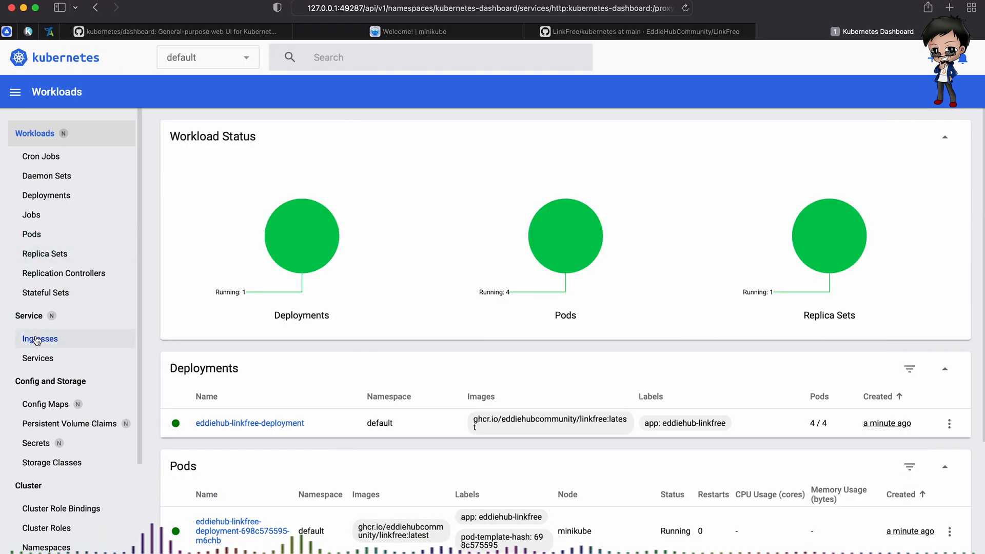
left_click(37, 358)
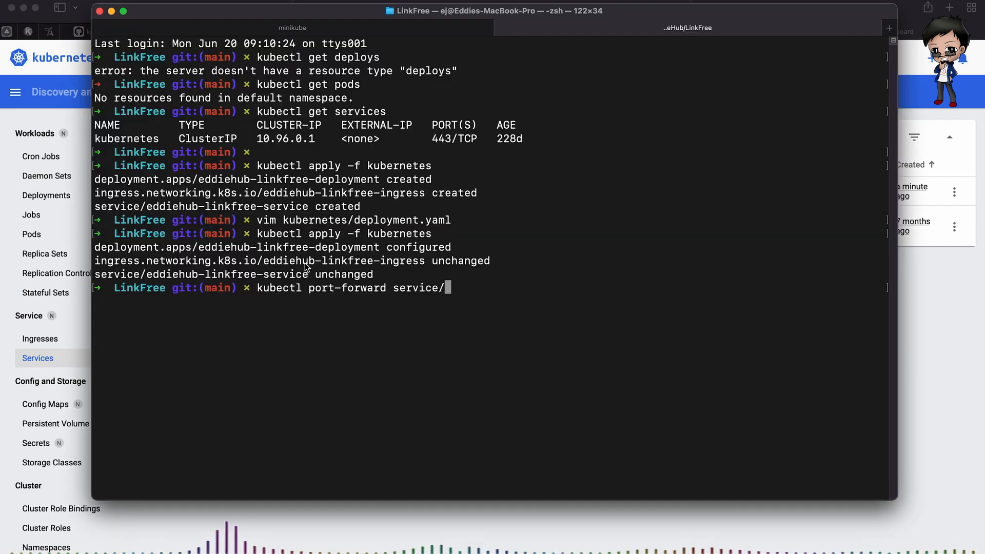
type("eddiehub-")
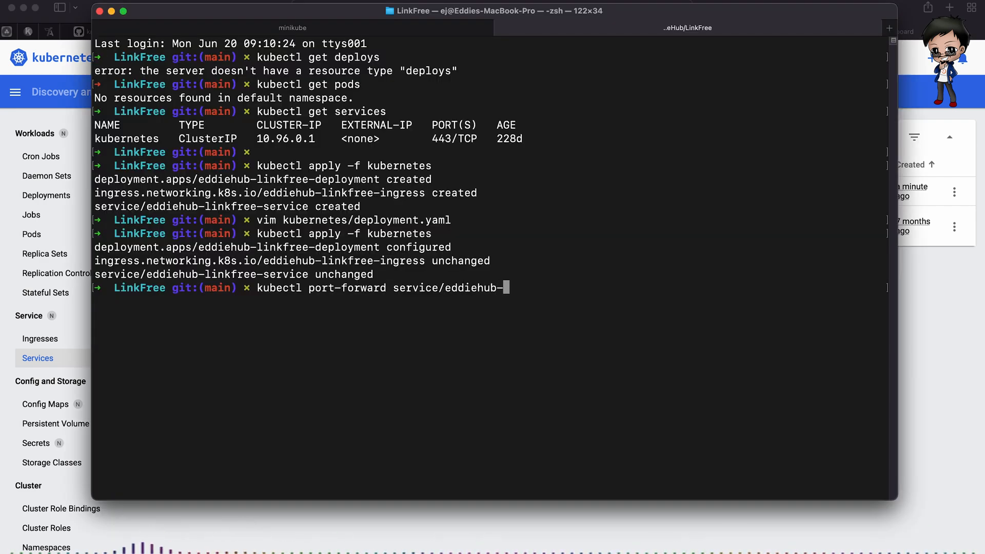
type("linkfree-serv")
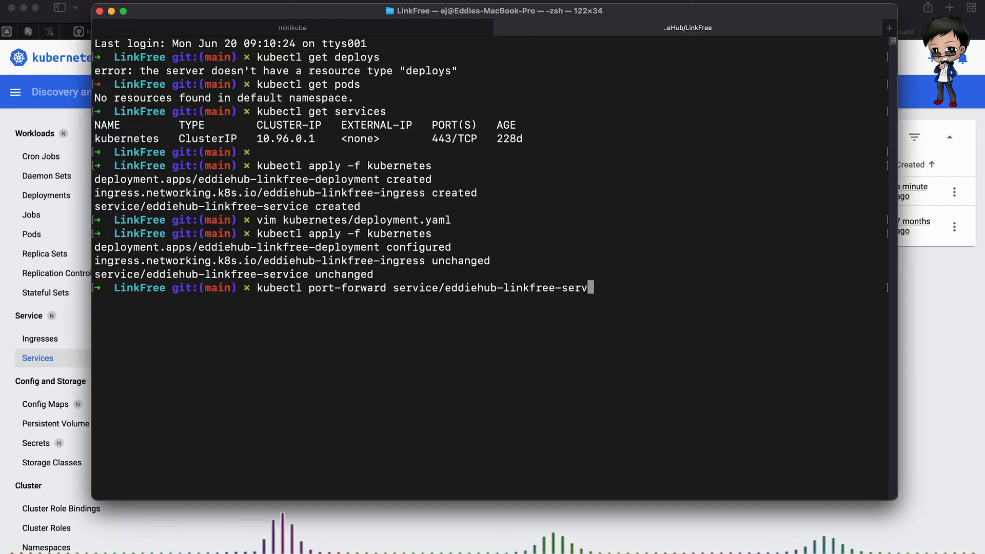
type("ice")
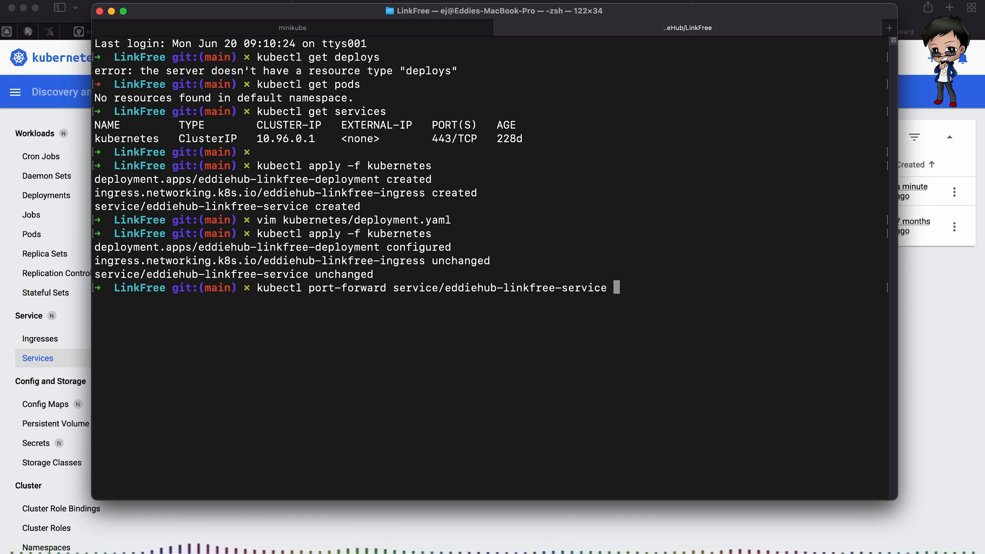
type("700")
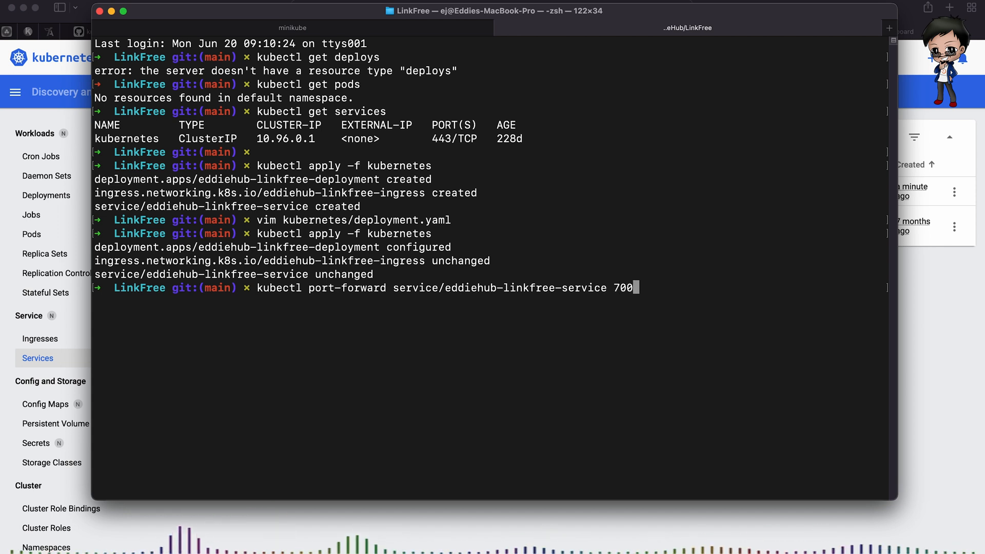
type("0:")
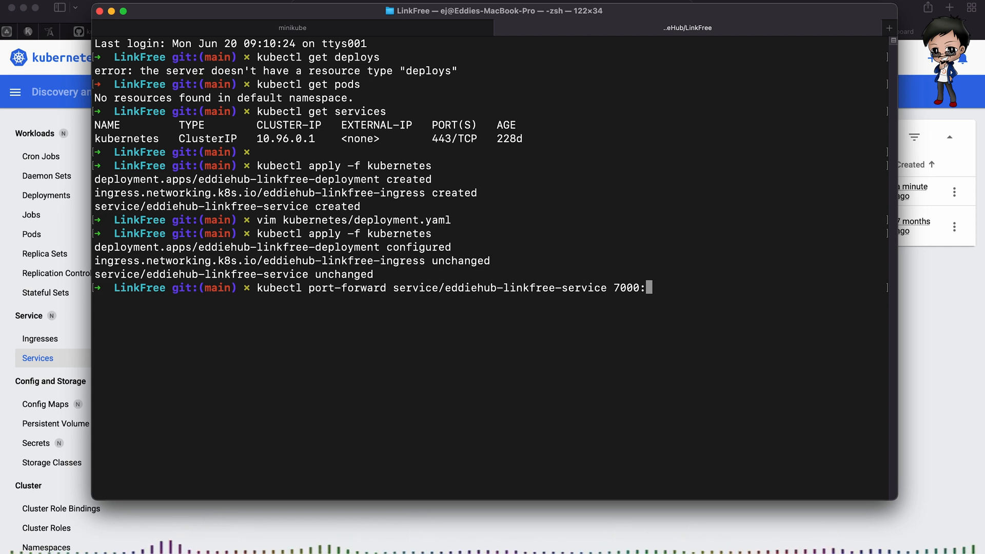
type("5000")
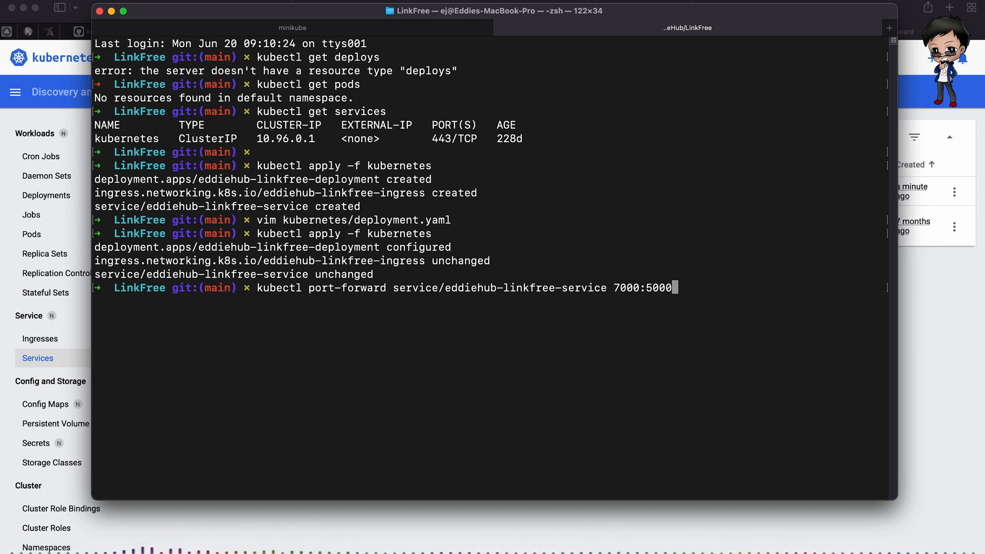
key("Return")
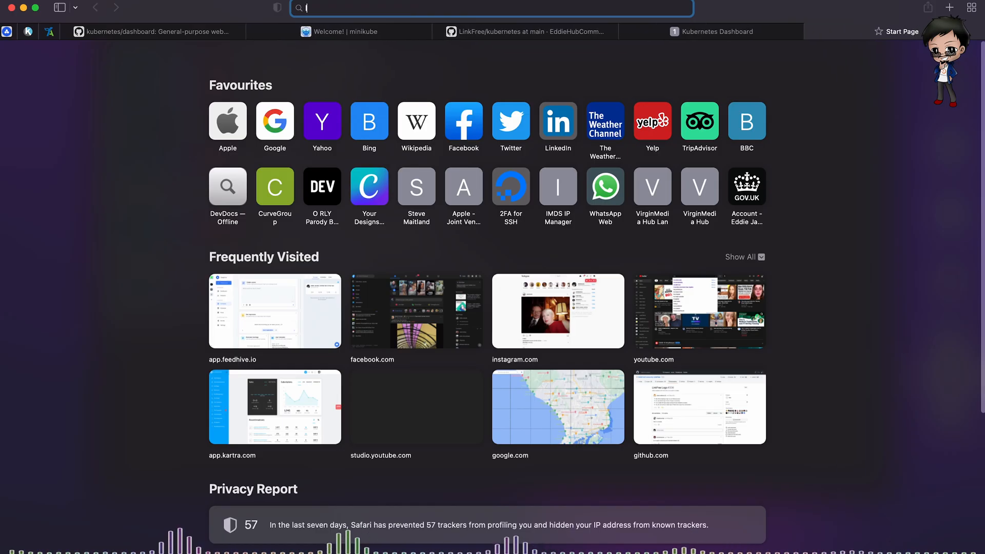
Load the LinkFree homepage at localhost:7000, then switch to the GitHub repository tab.
type("localhost:700")
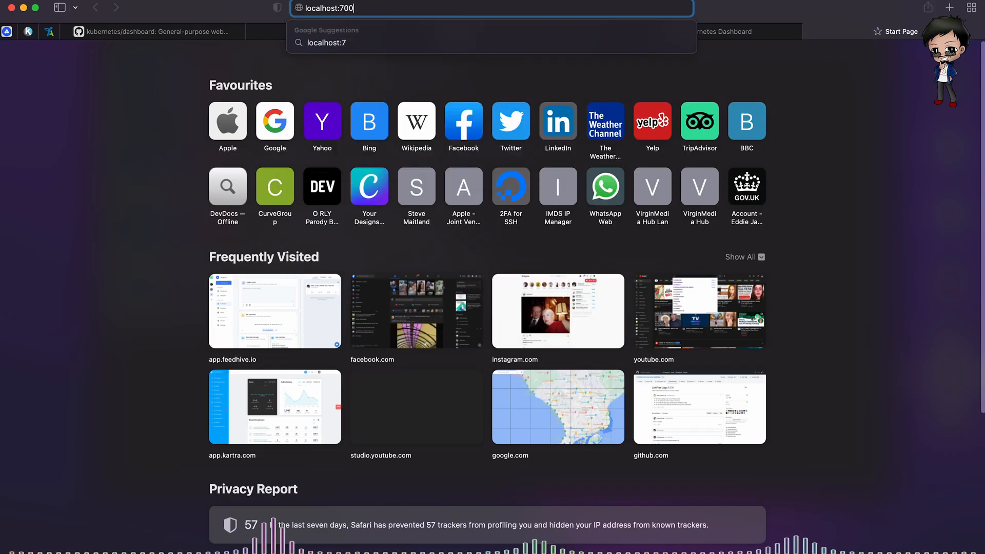
key("Return")
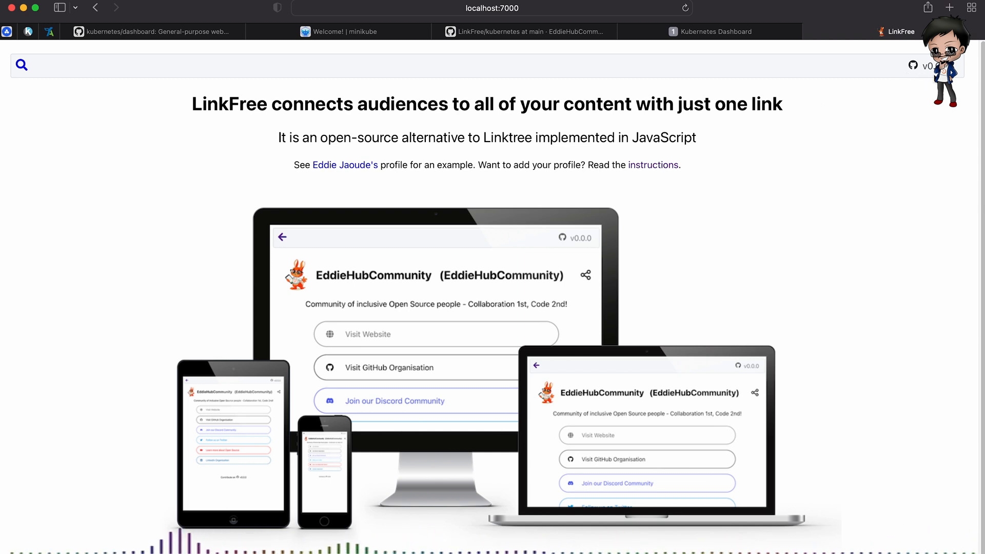
mouse_move(712, 64)
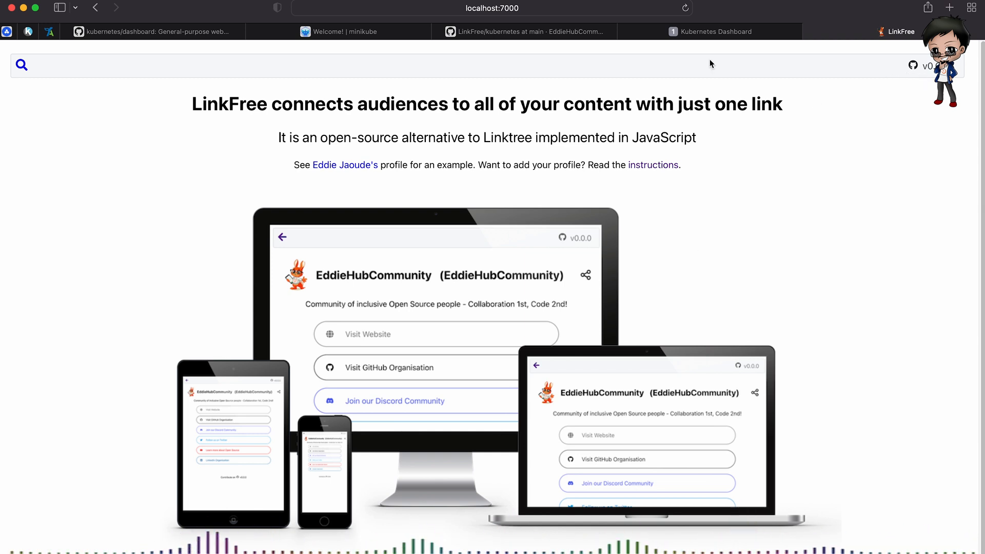
left_click(524, 32)
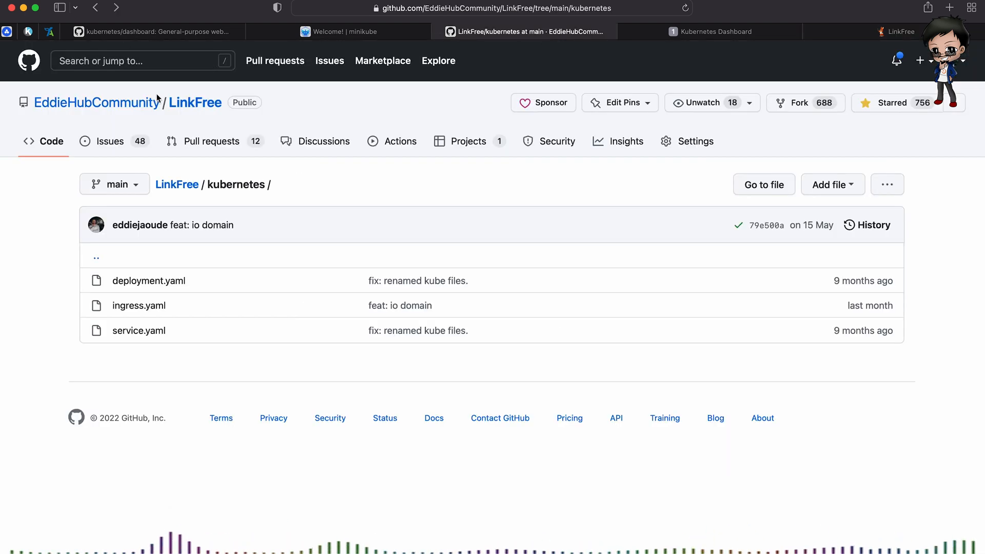
Go to the LinkFree repository's main page from the breadcrumb.
left_click(195, 102)
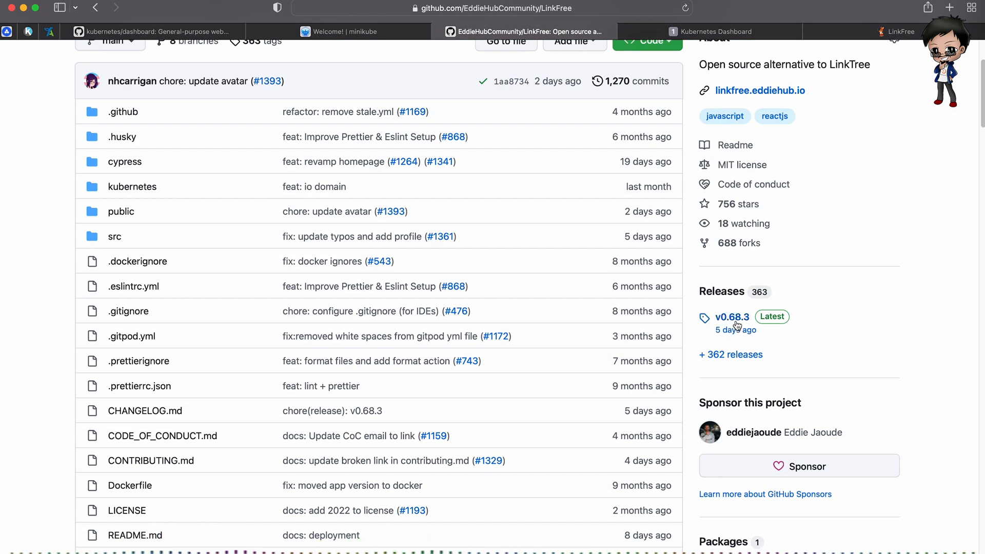
mouse_move(858, 96)
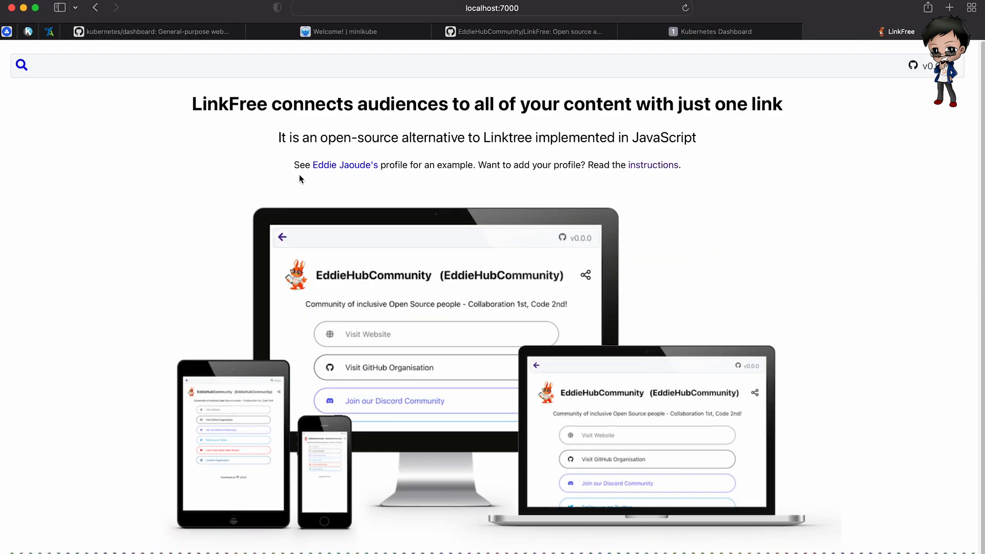
Open Eddie Jaoude's example profile page in the local LinkFree app.
left_click(343, 164)
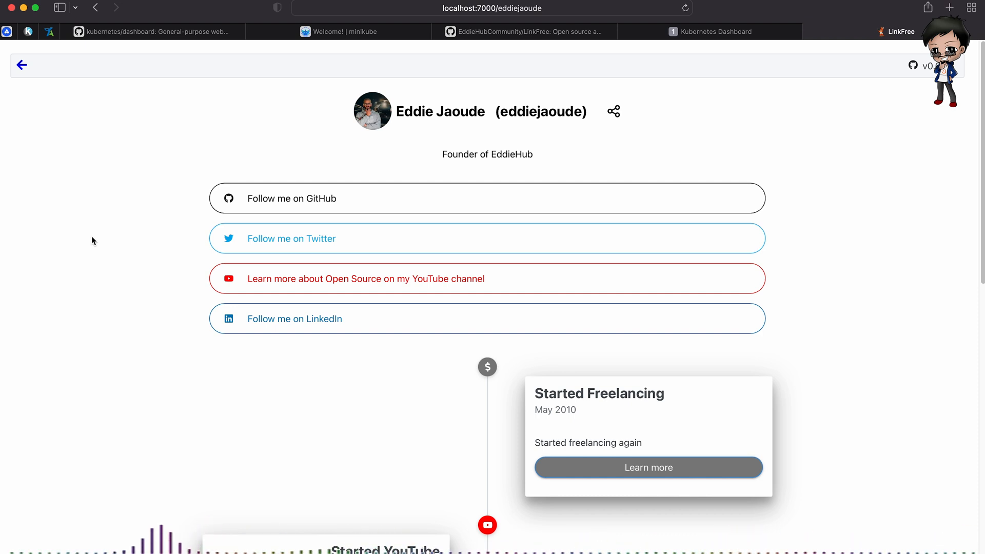
mouse_move(735, 36)
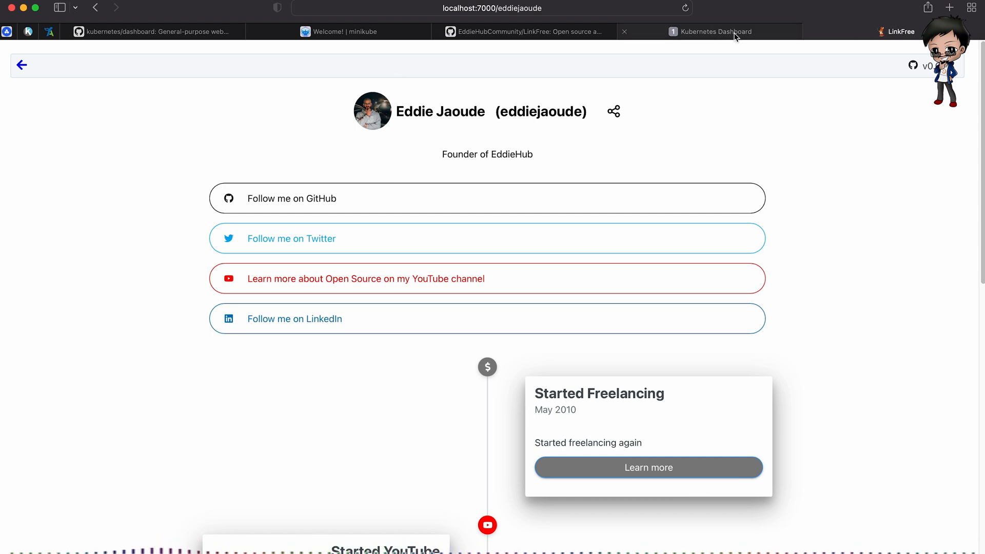
mouse_move(713, 32)
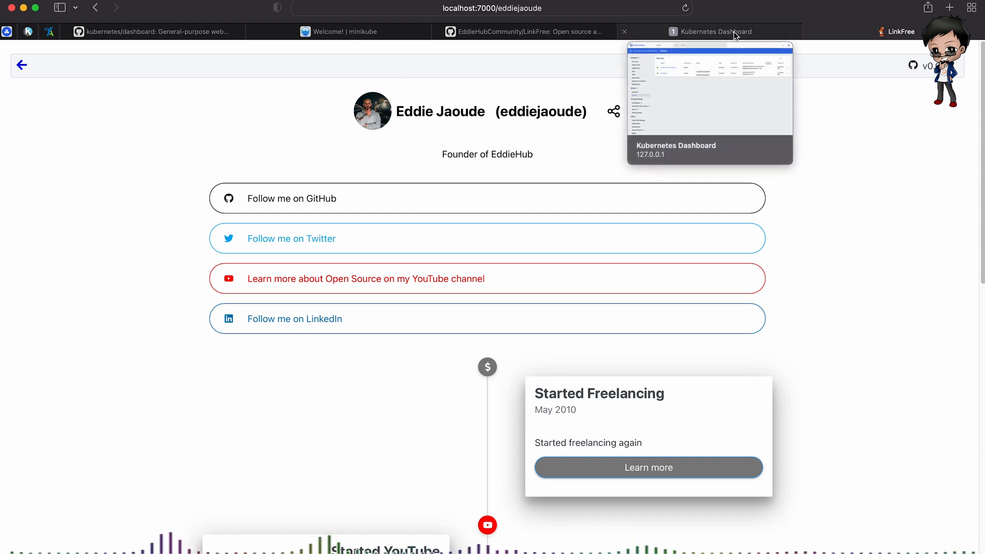
mouse_move(910, 174)
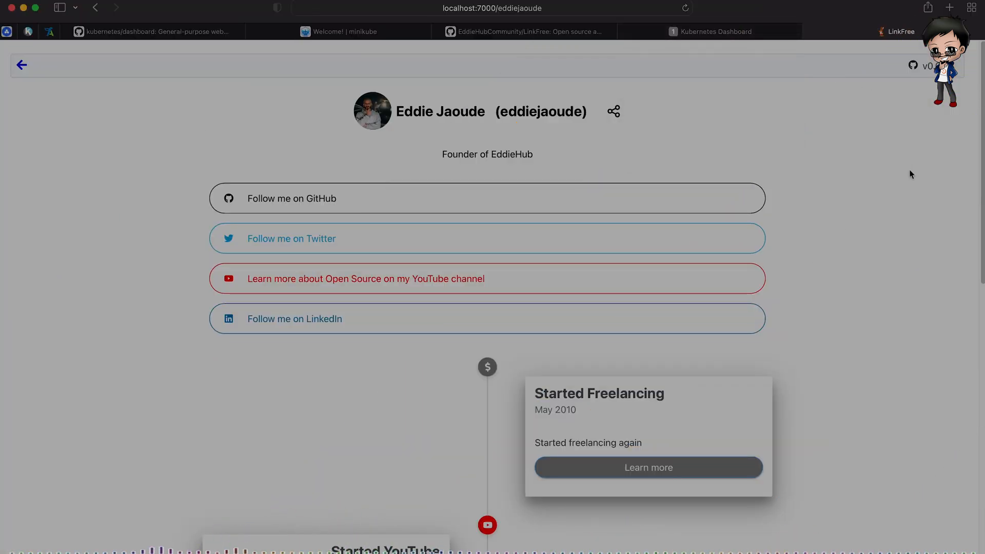